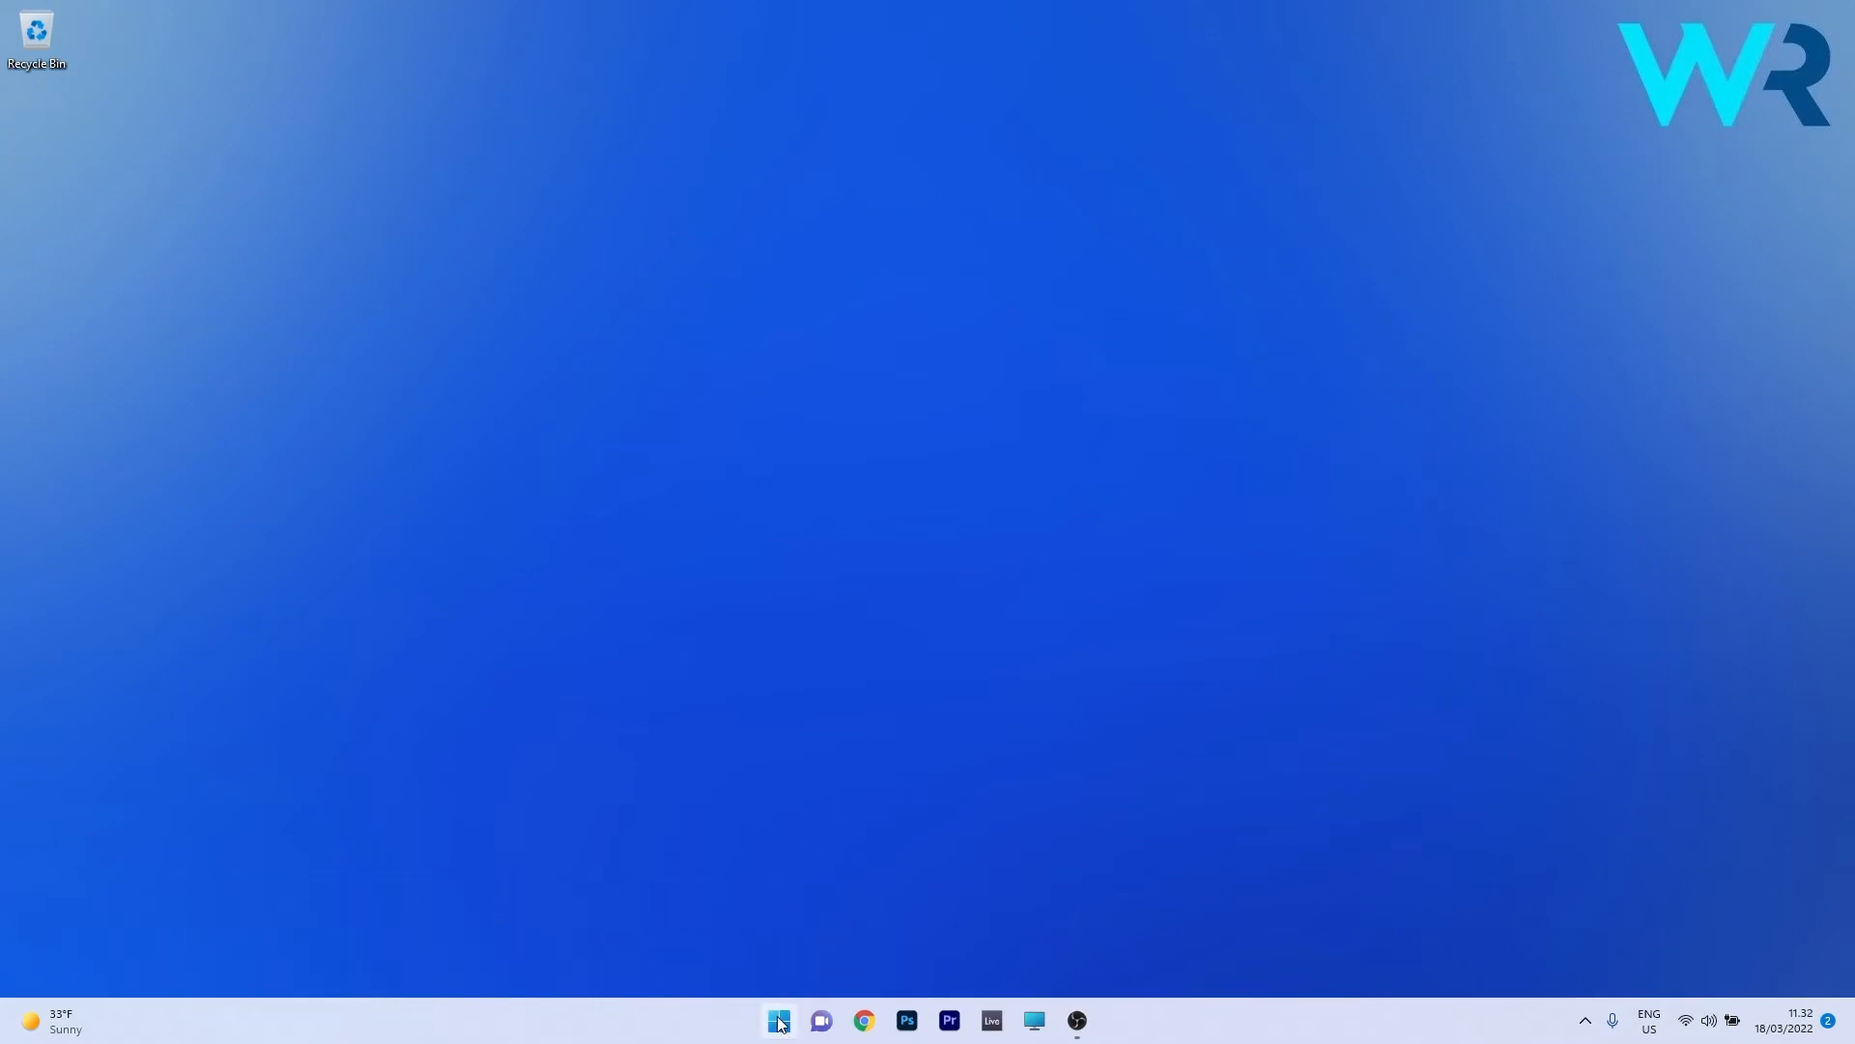
- Run sfc /scannow in an administrator Command Prompt, then close the window
text(cmd)
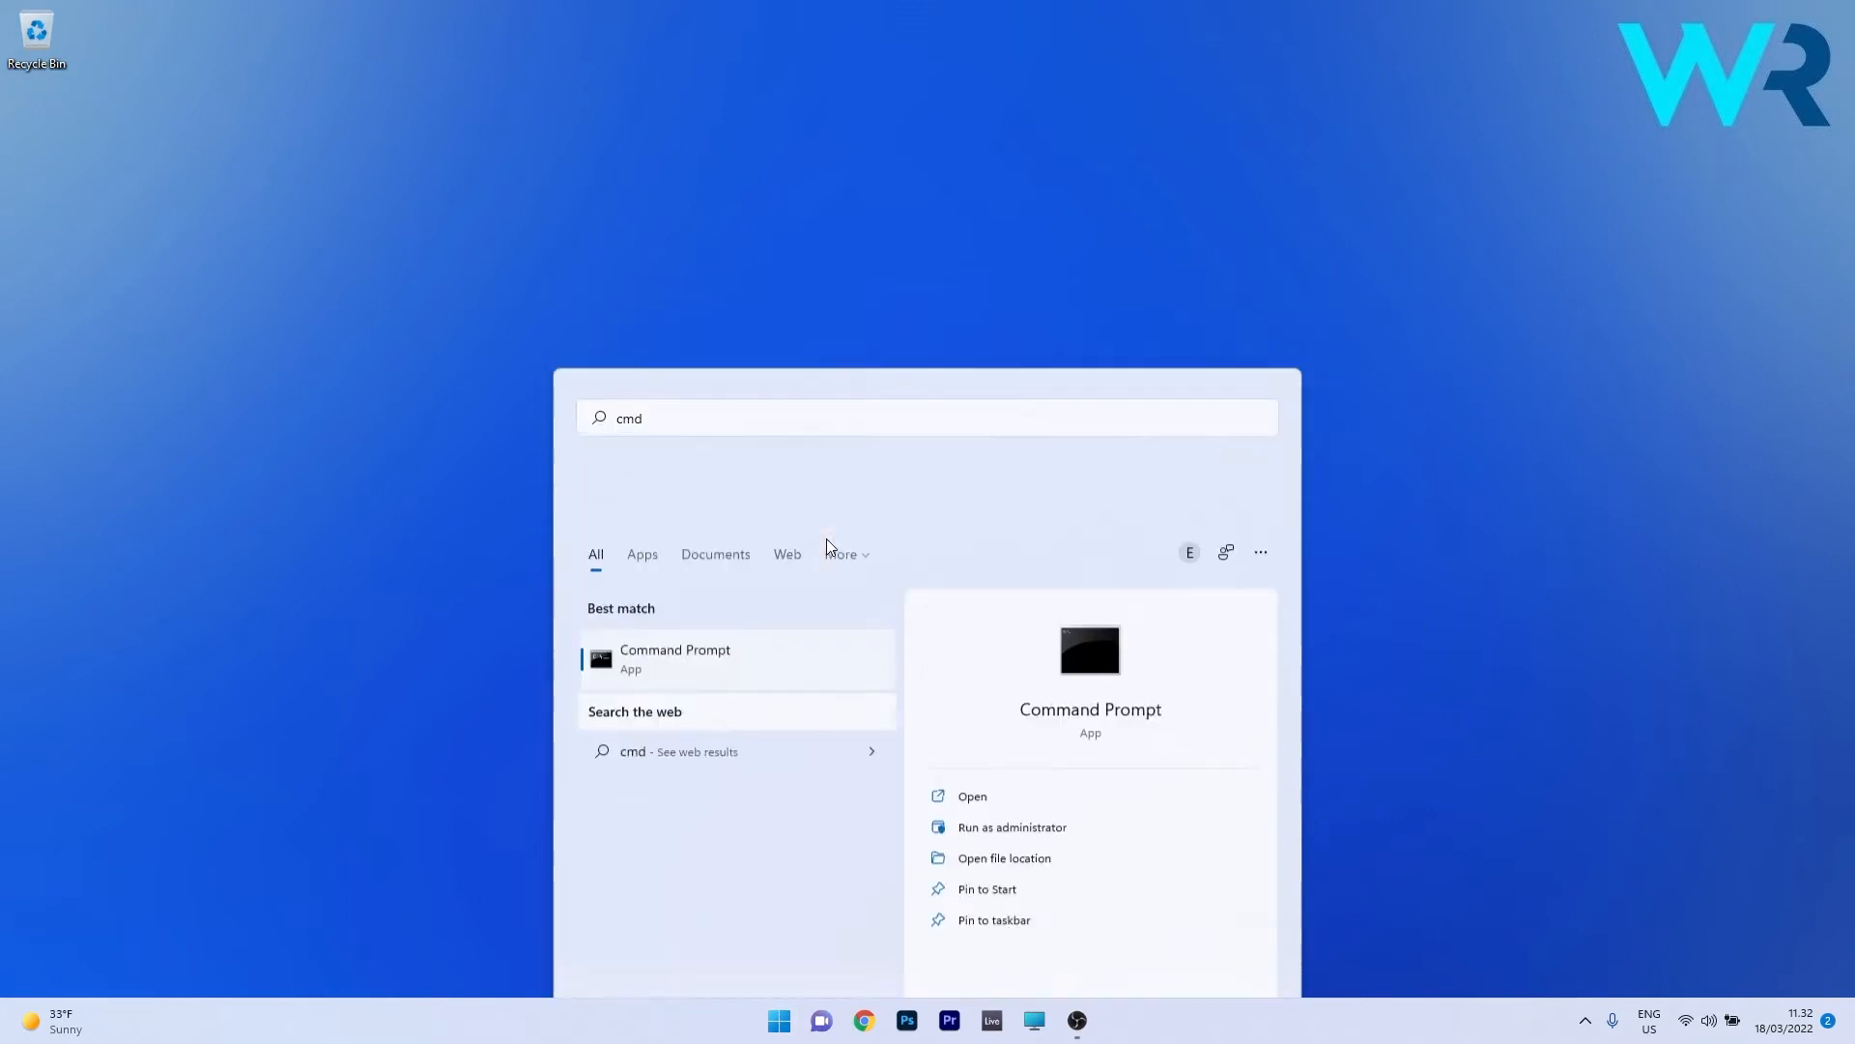
click(1010, 826)
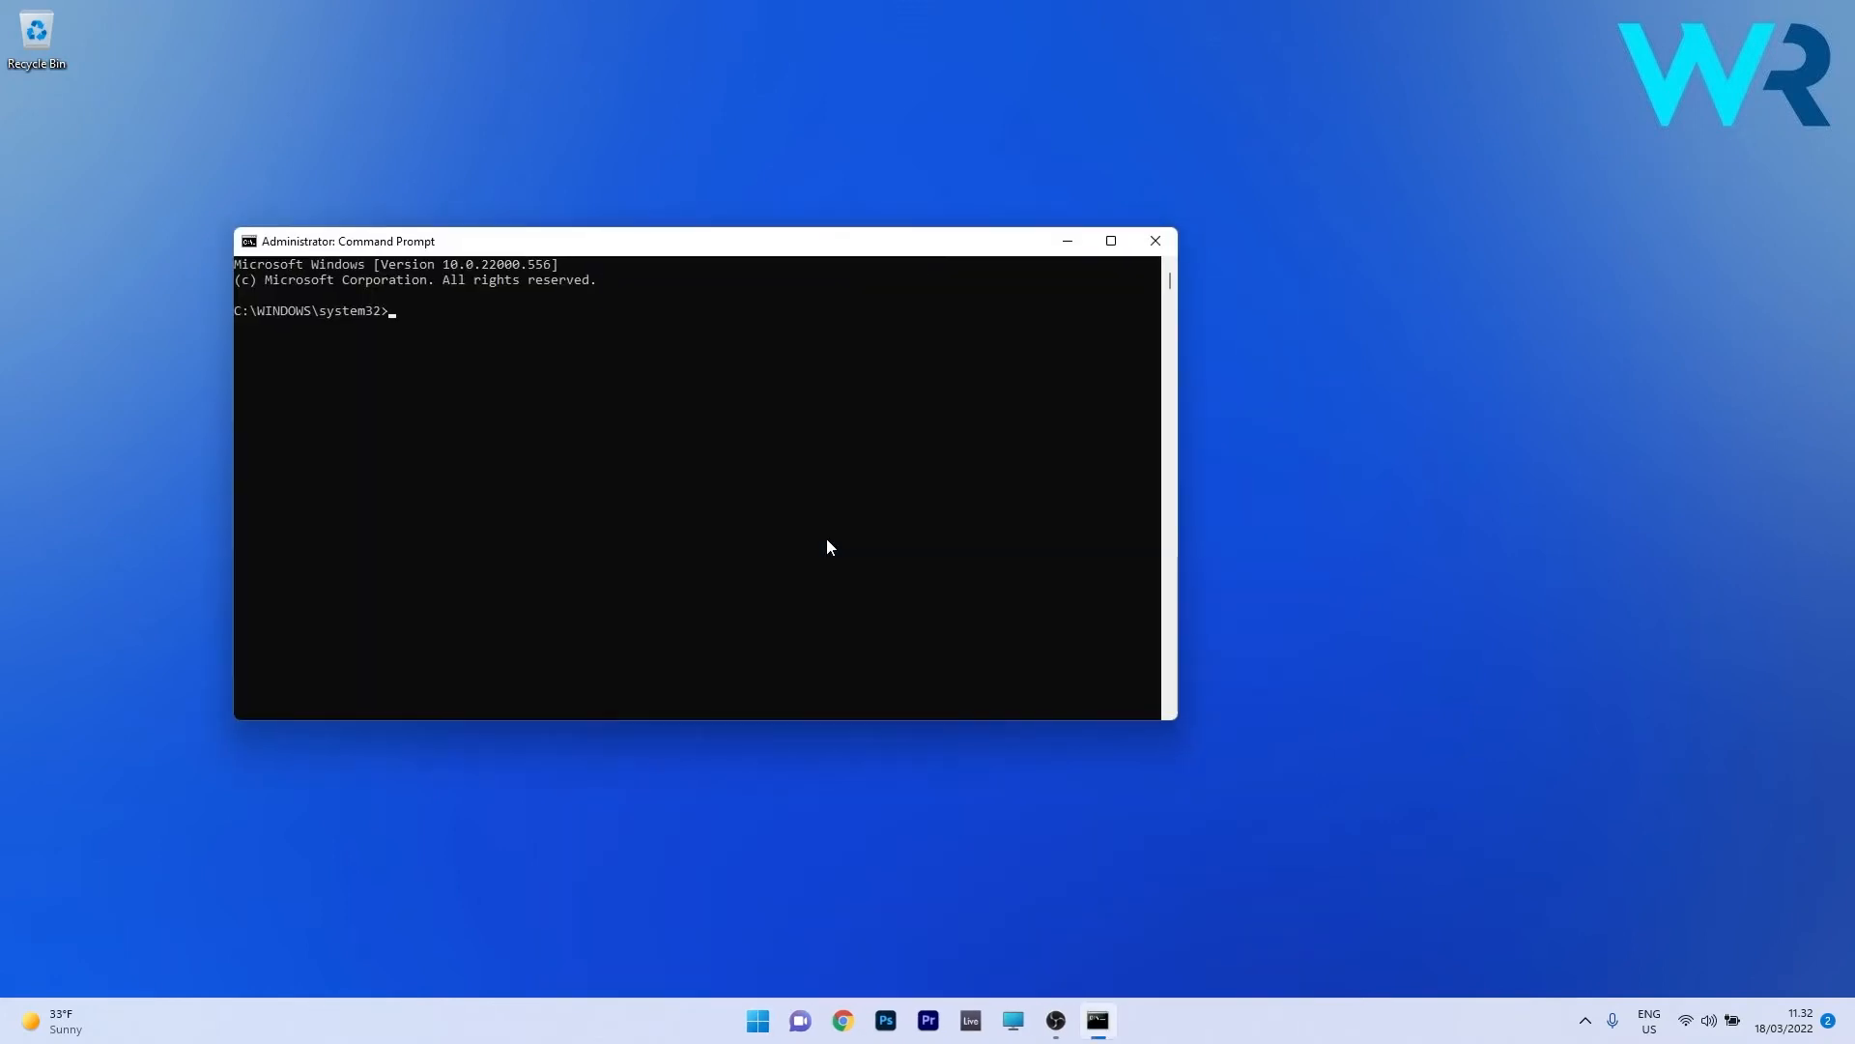
text(sfc /scannow)
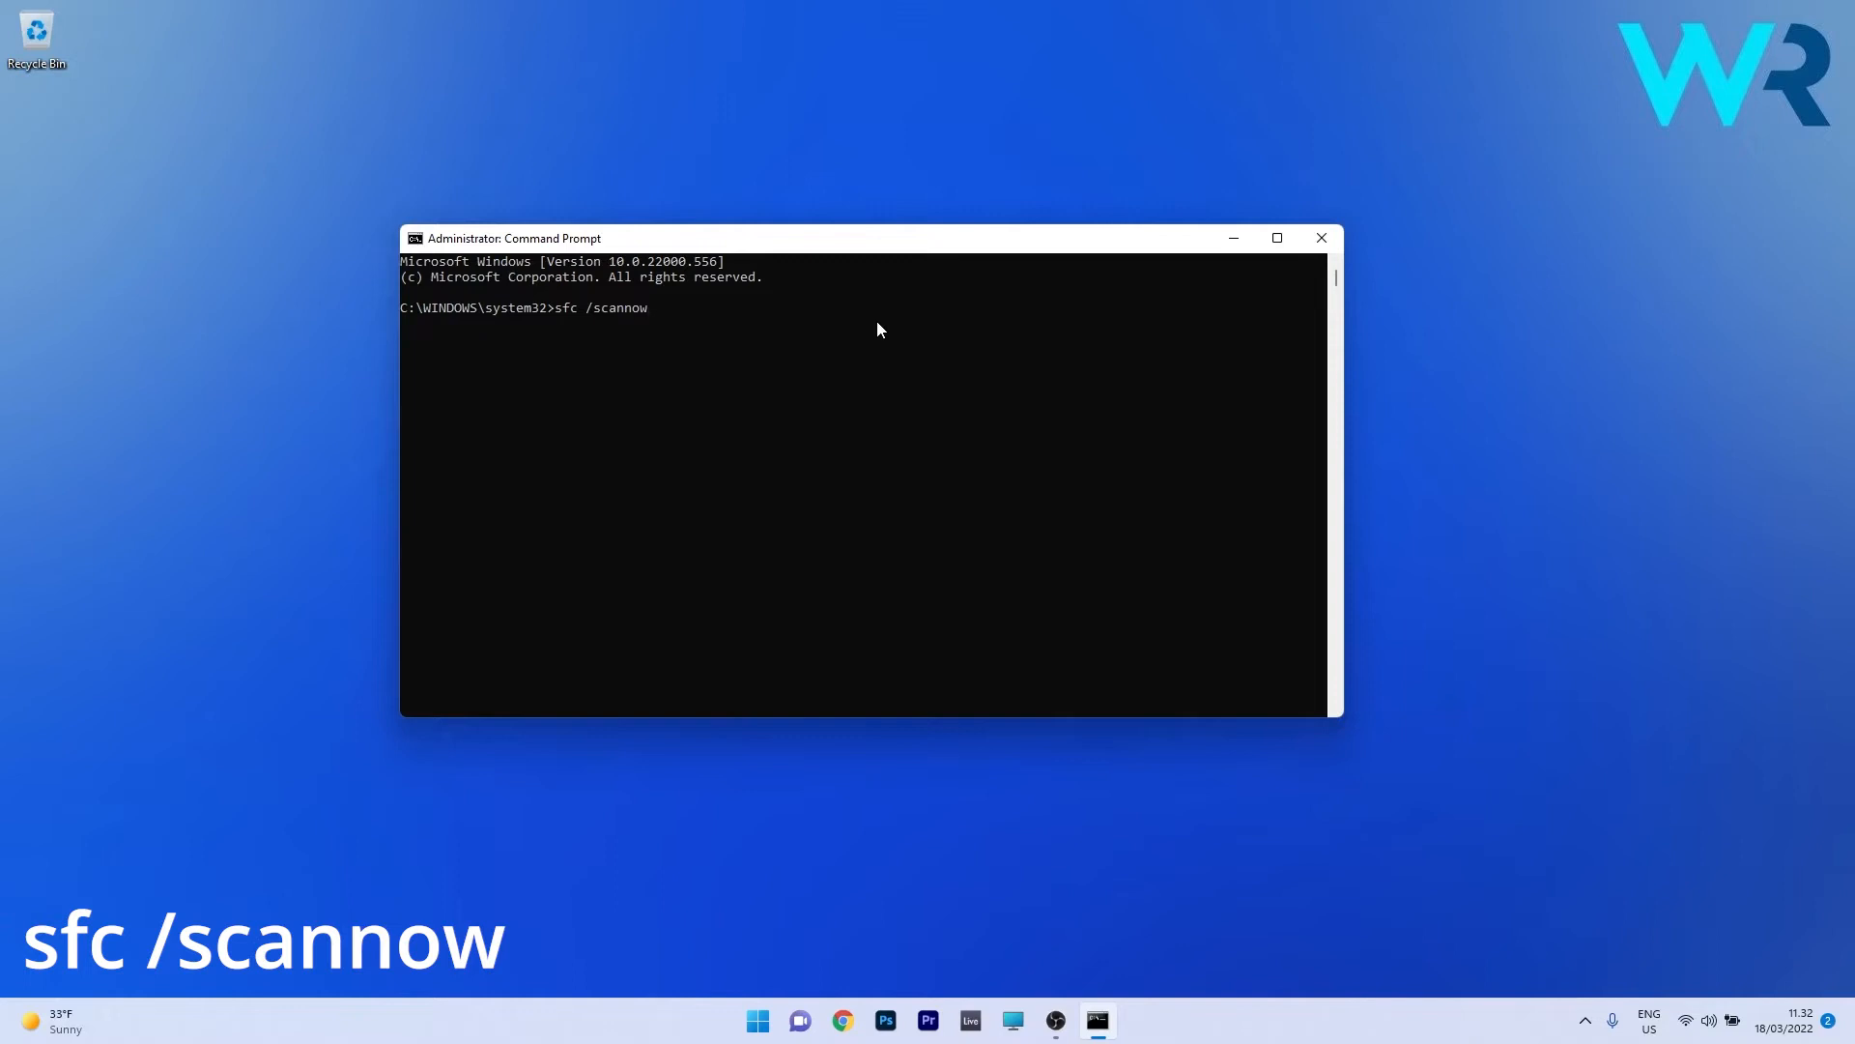
mouse_move(1301, 262)
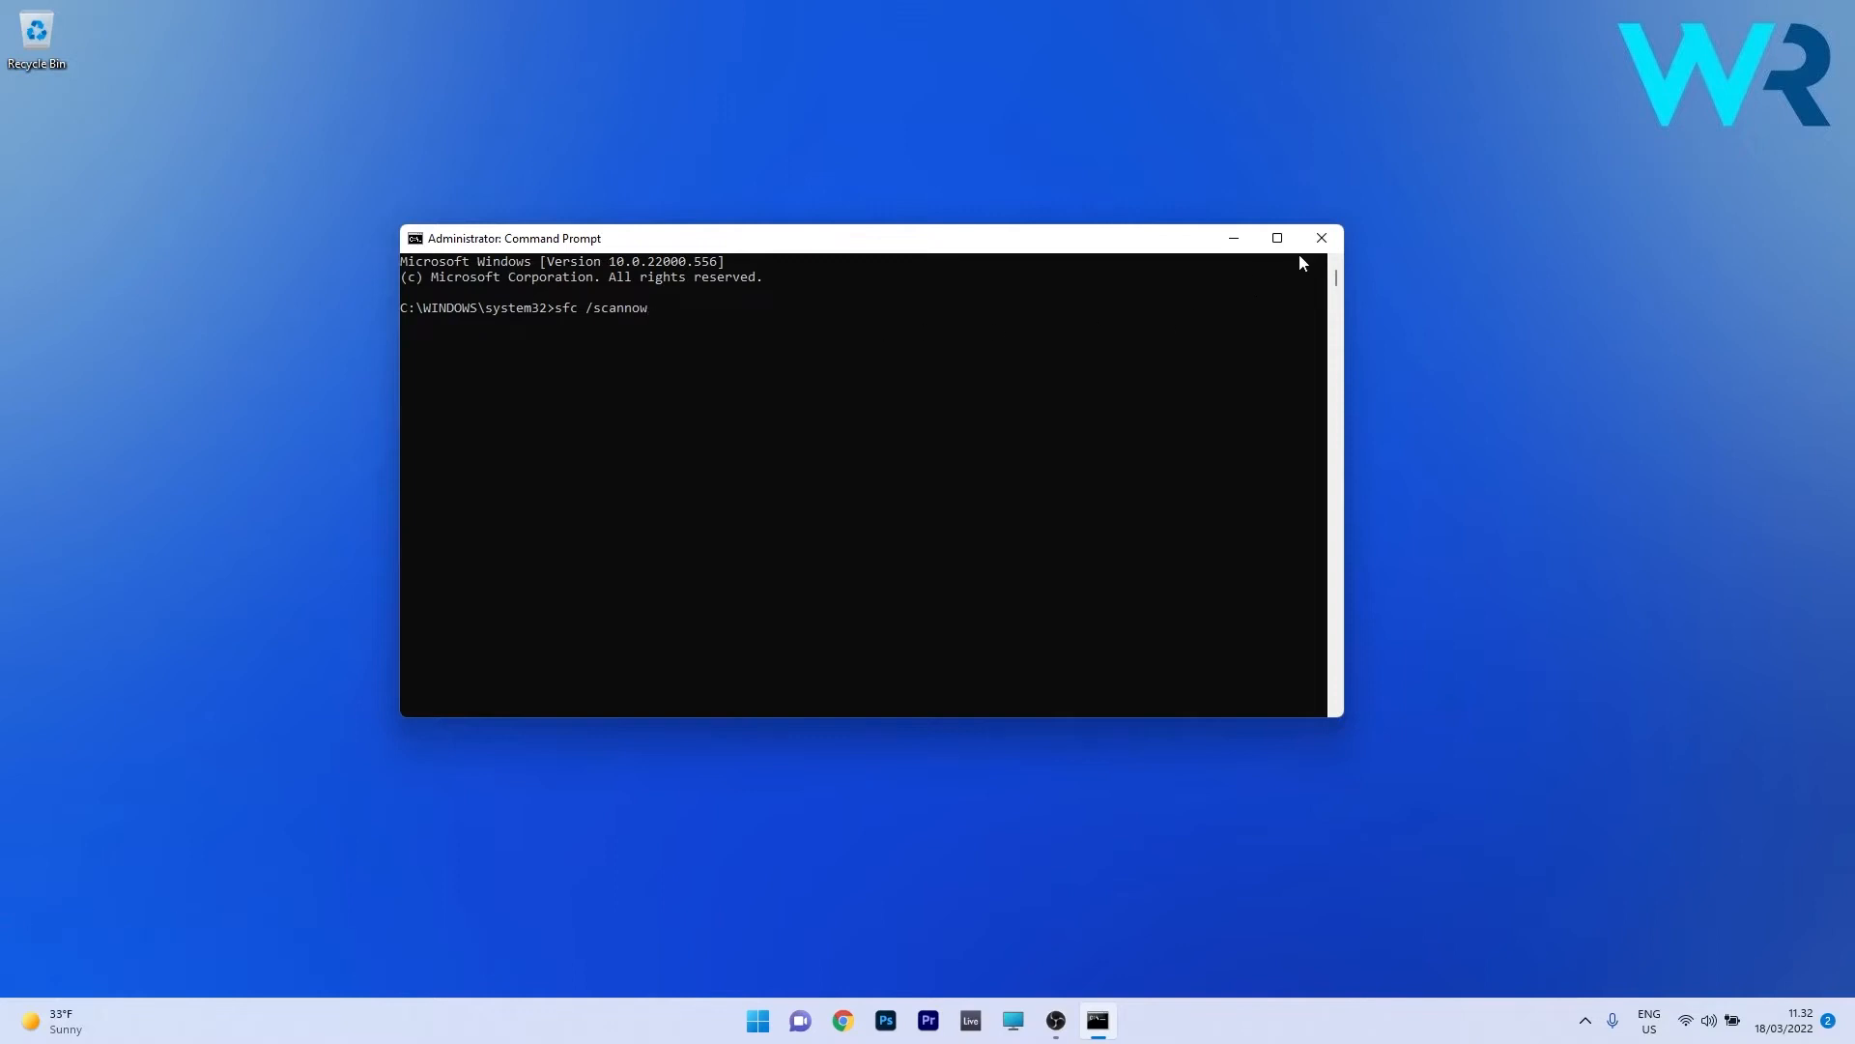
click(1322, 237)
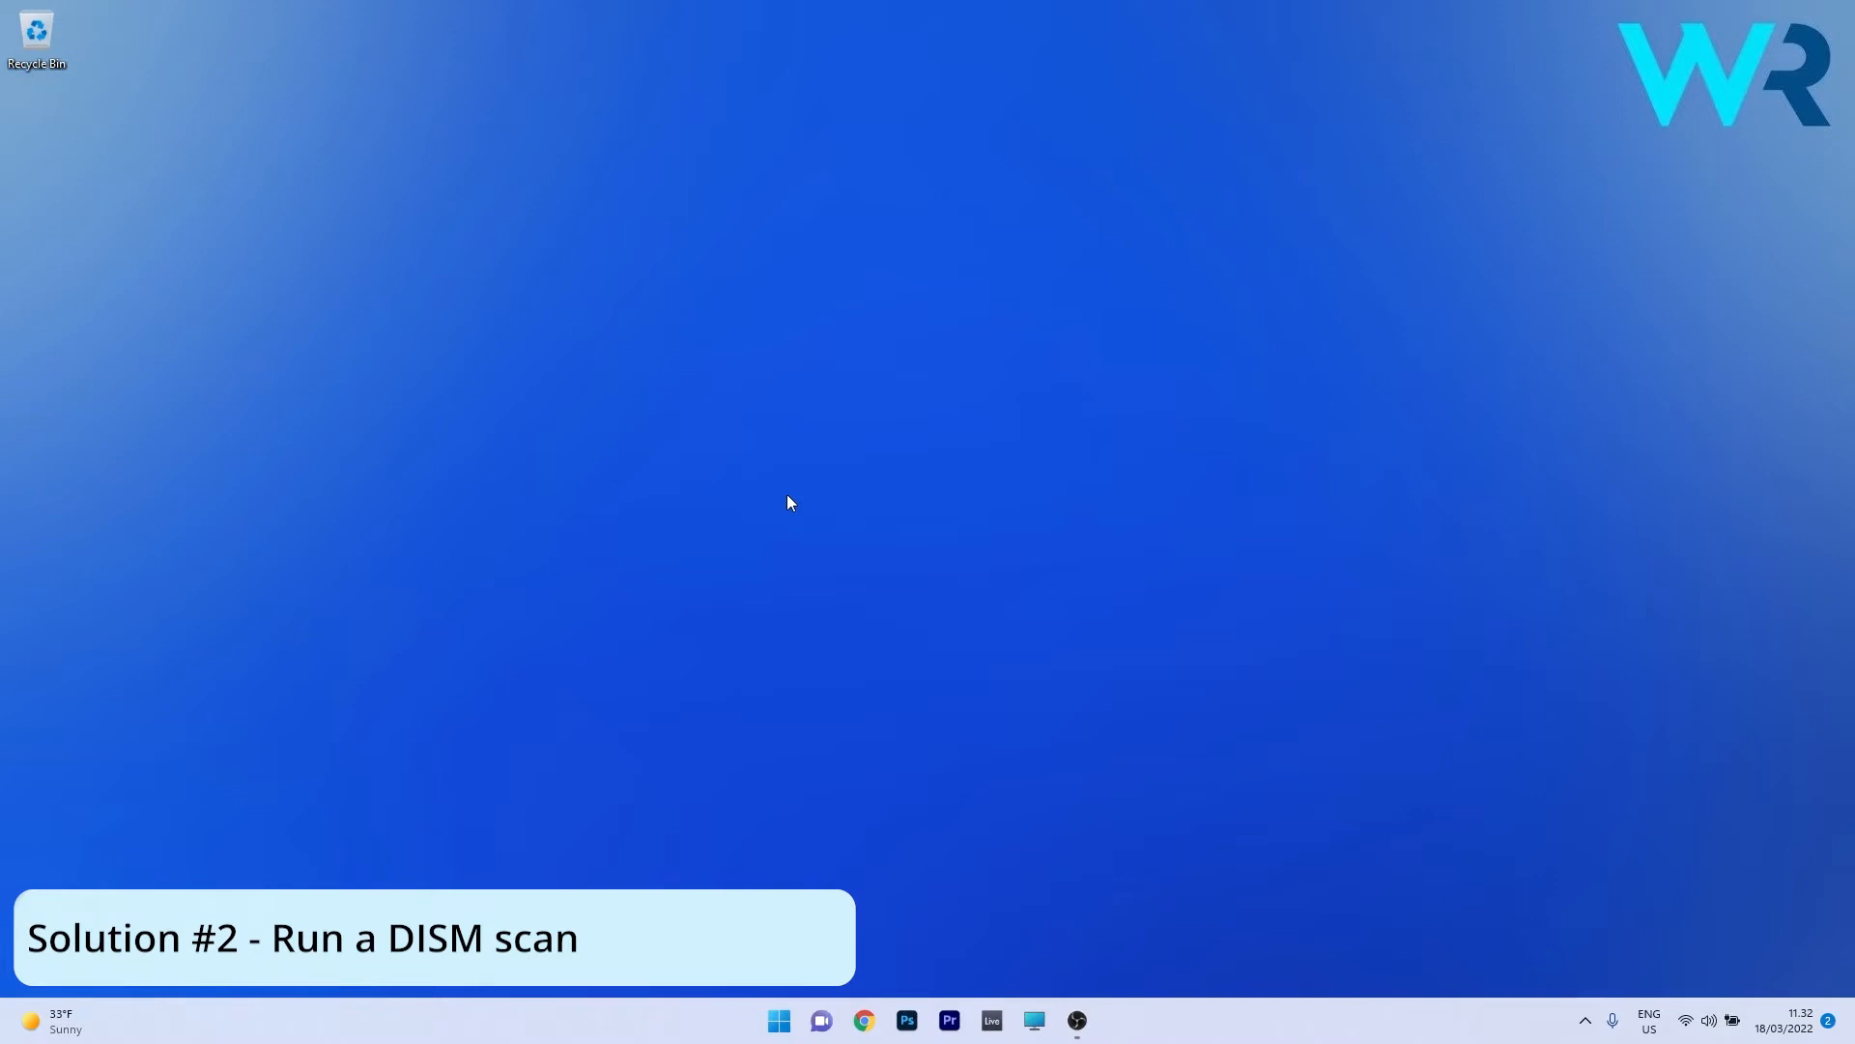
- Run DISM.exe /Online /Cleanup-Image /RestoreHealth in a new administrator Command Prompt, then close it
click(777, 1018)
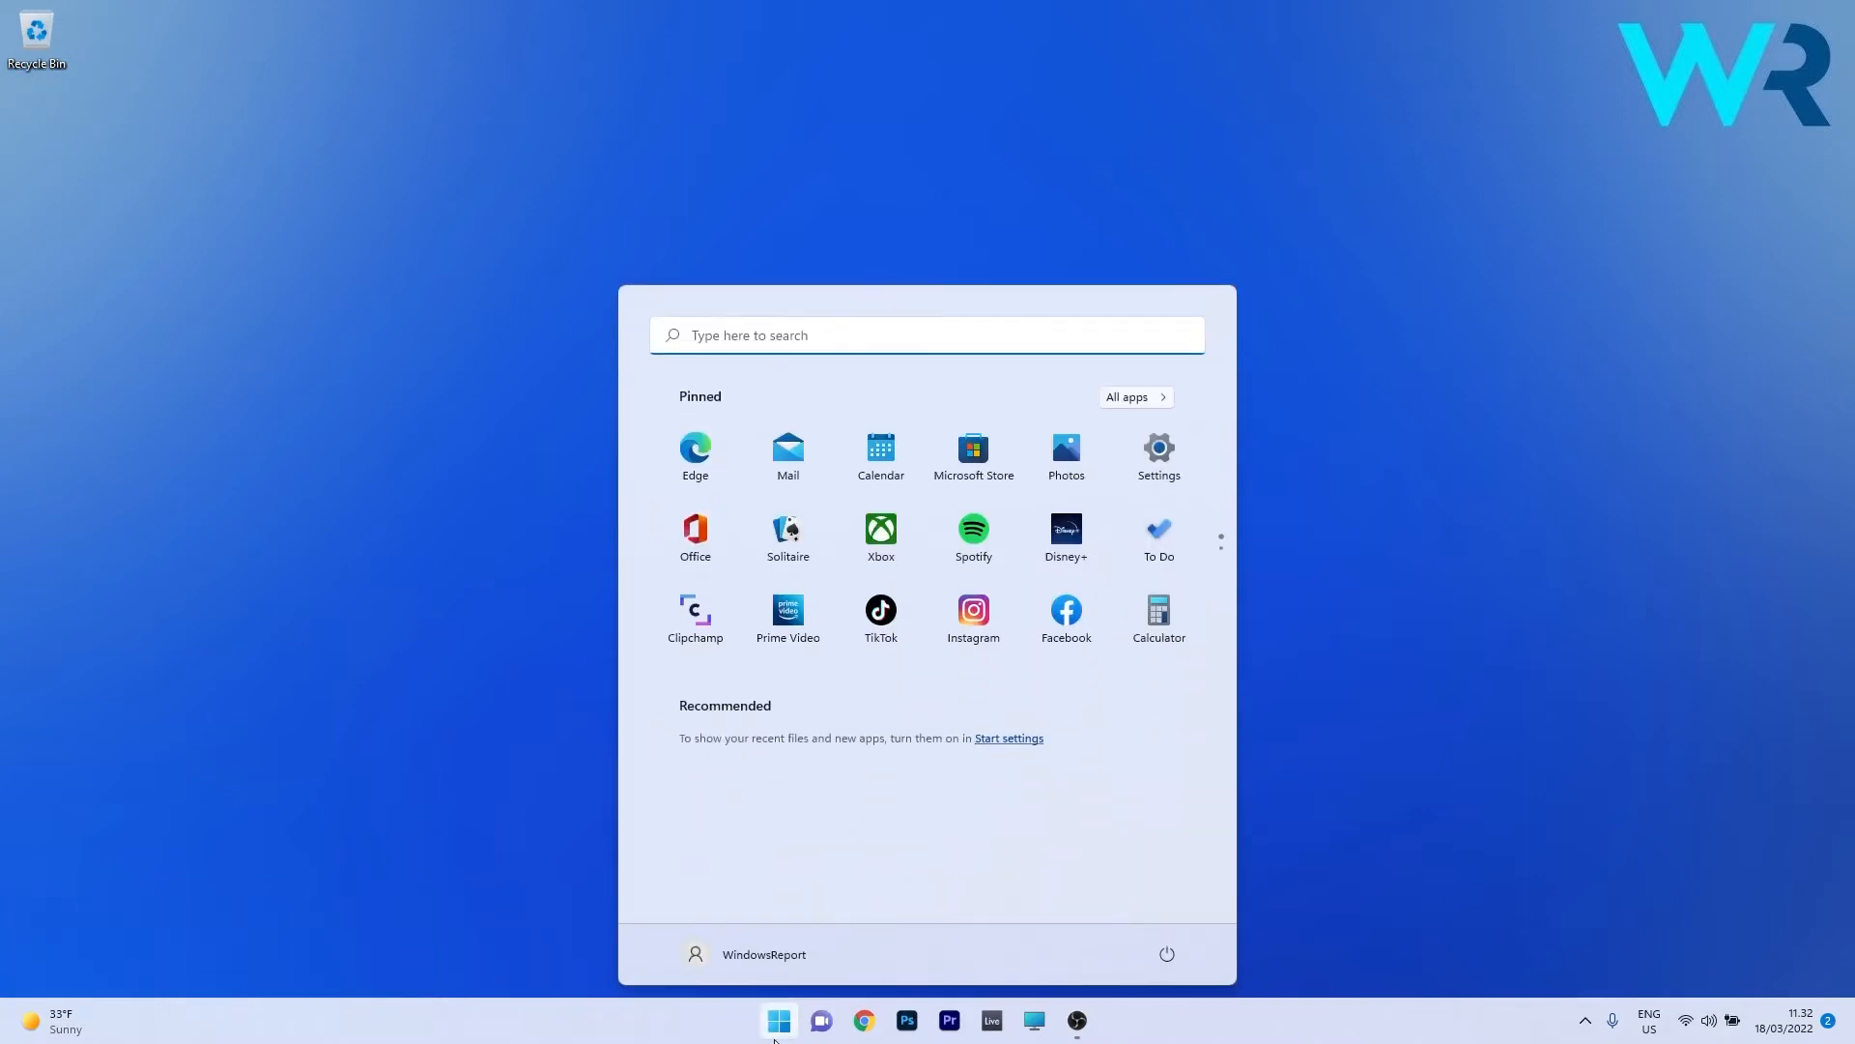
text(cmd)
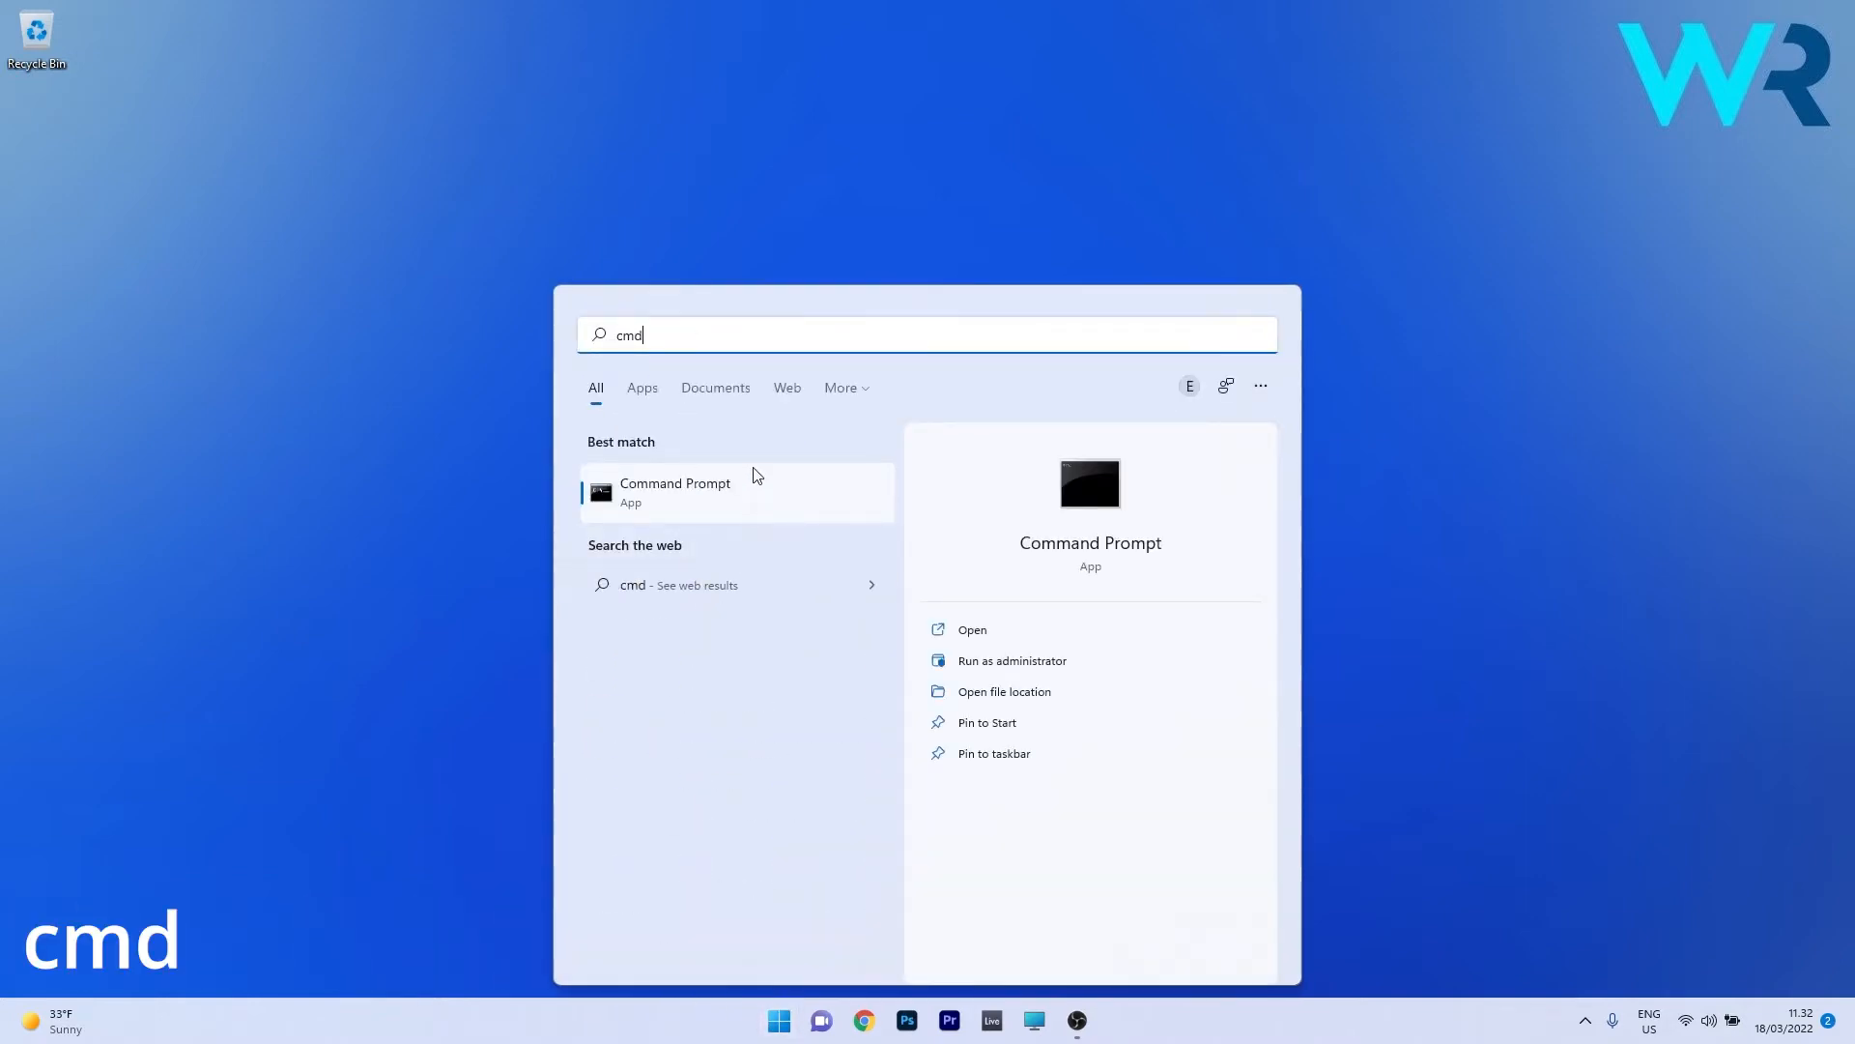
click(1011, 660)
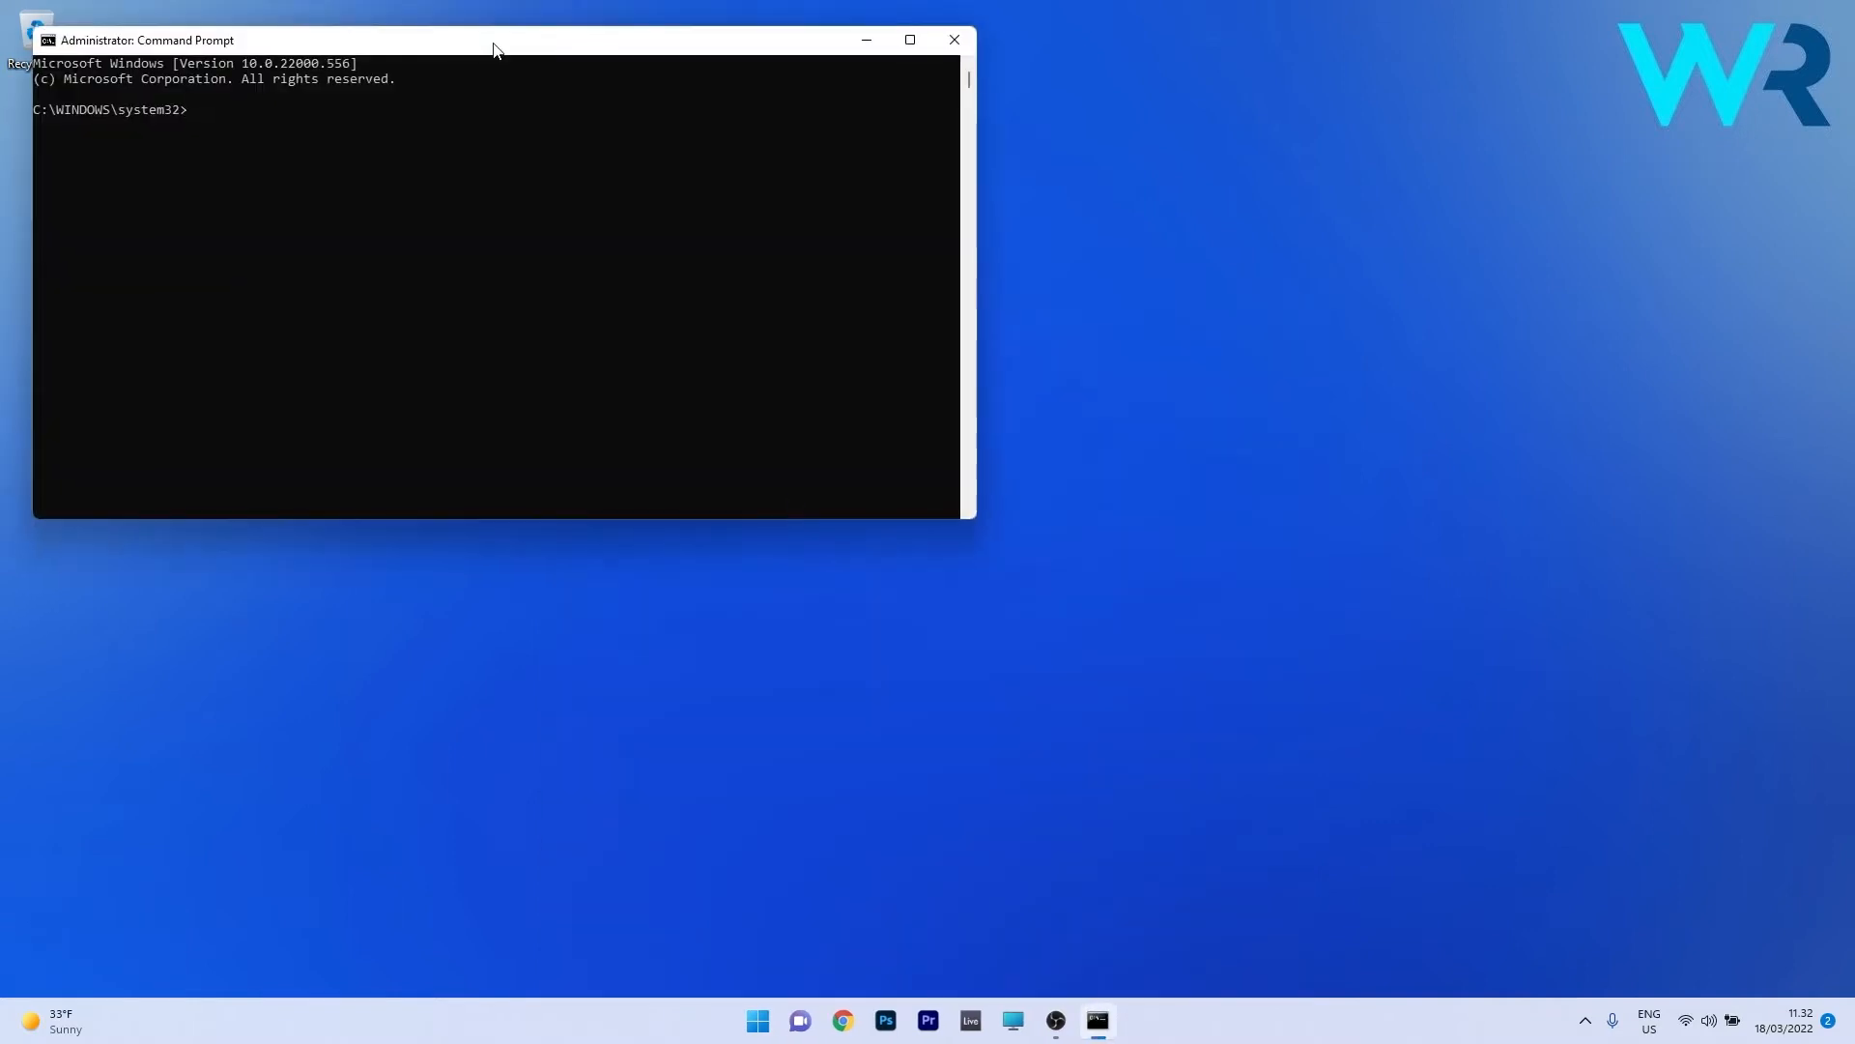
drag(494, 39, 757, 215)
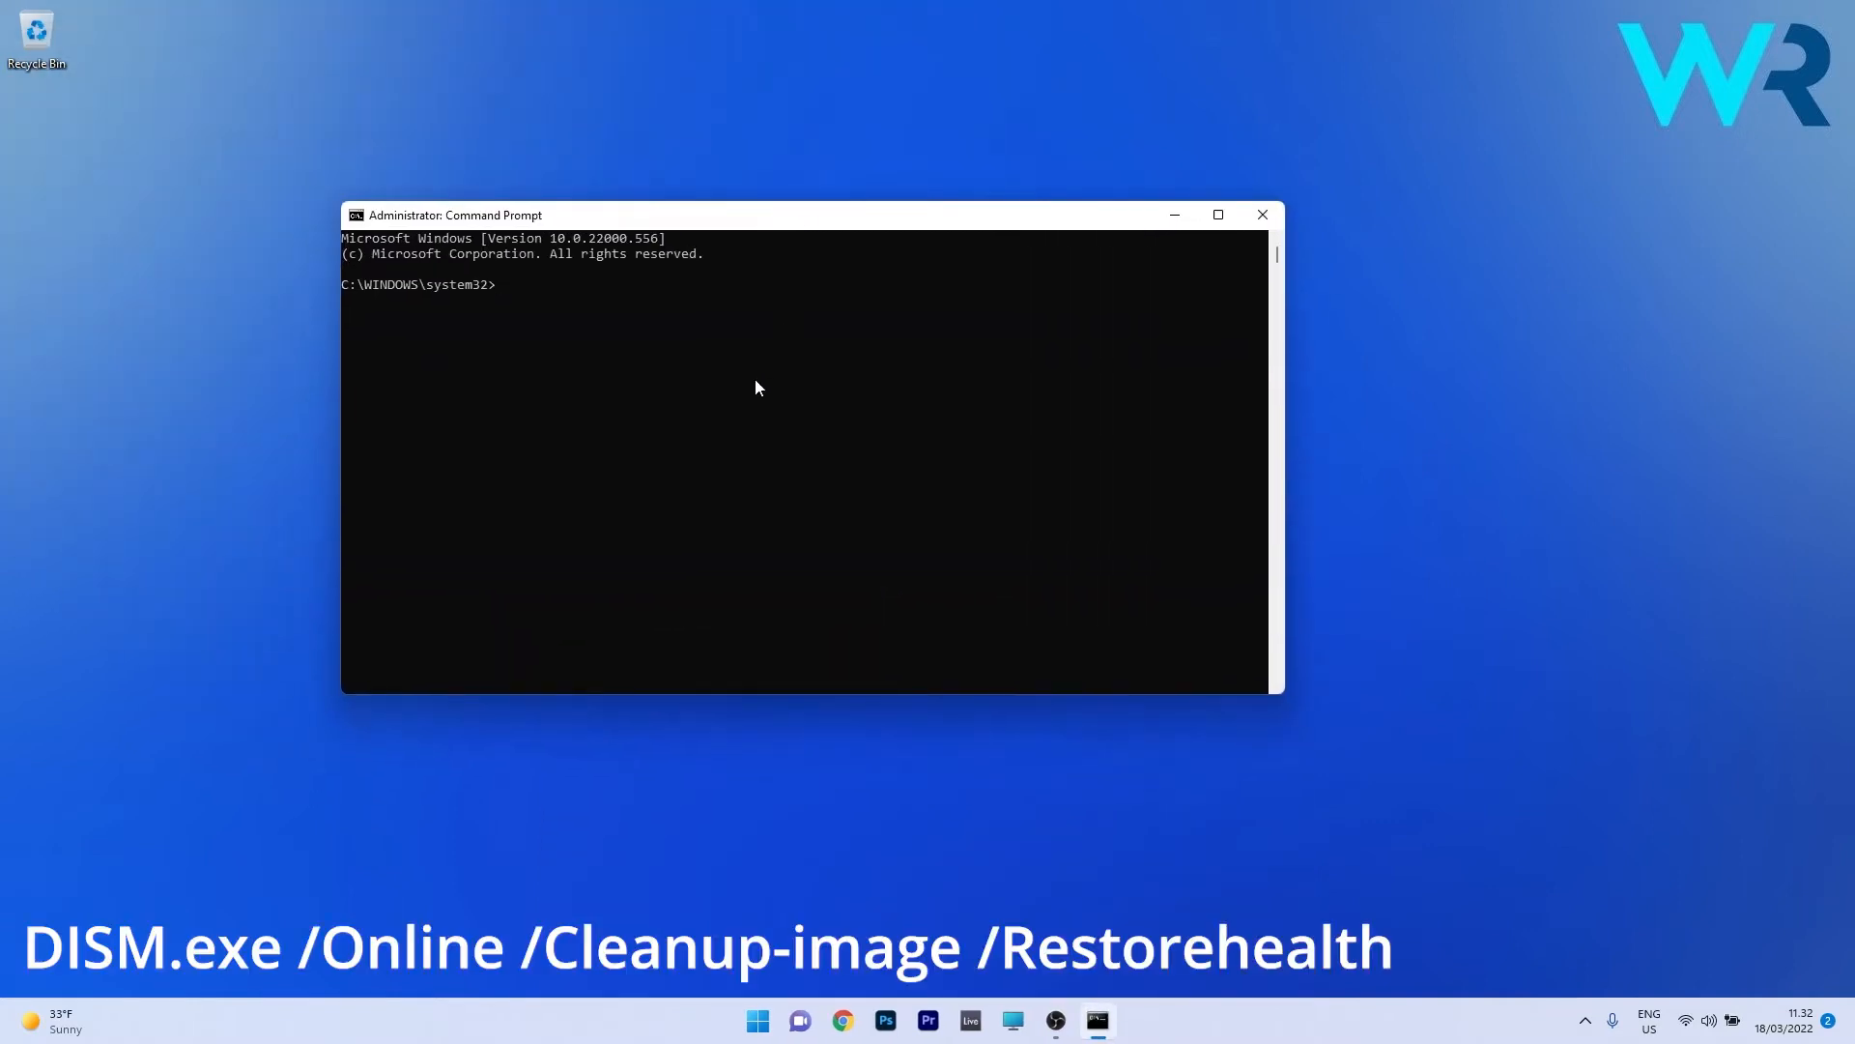
text(DISM.exe /Online /Cleanup-Image /RestoreHealth)
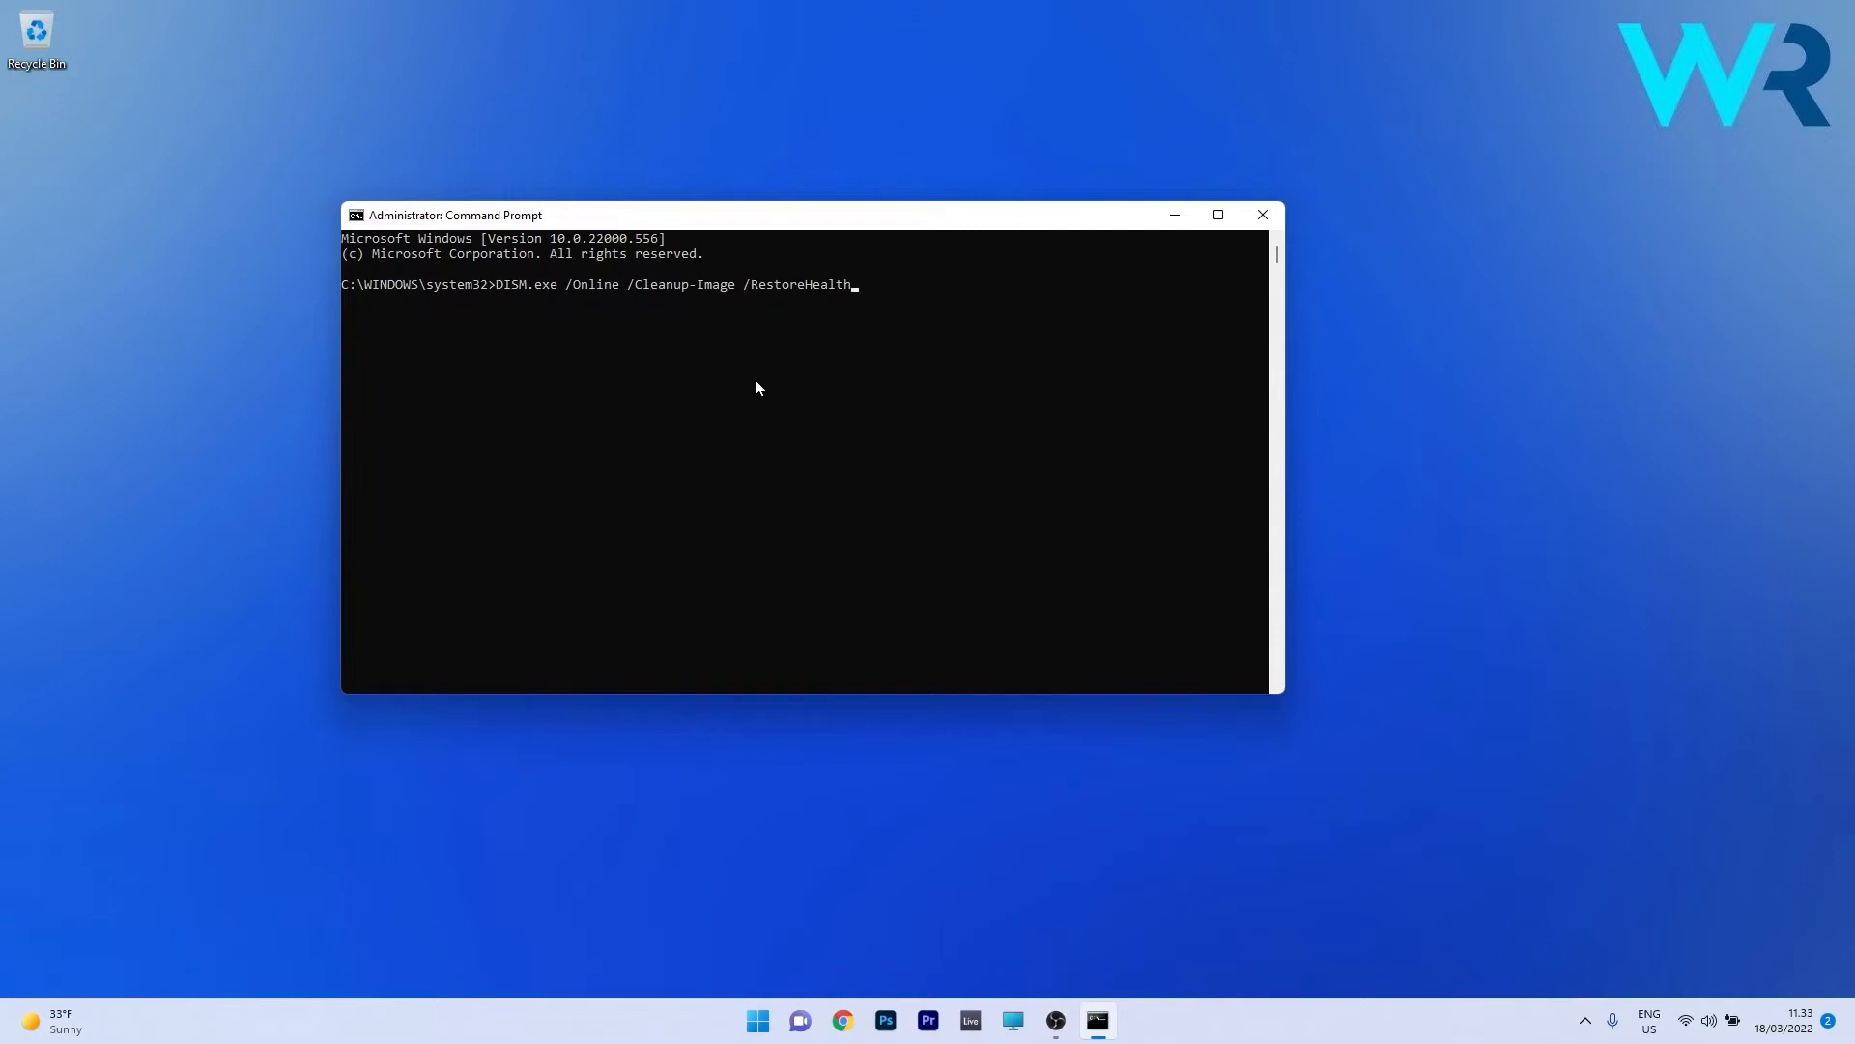
mouse_move(1267, 226)
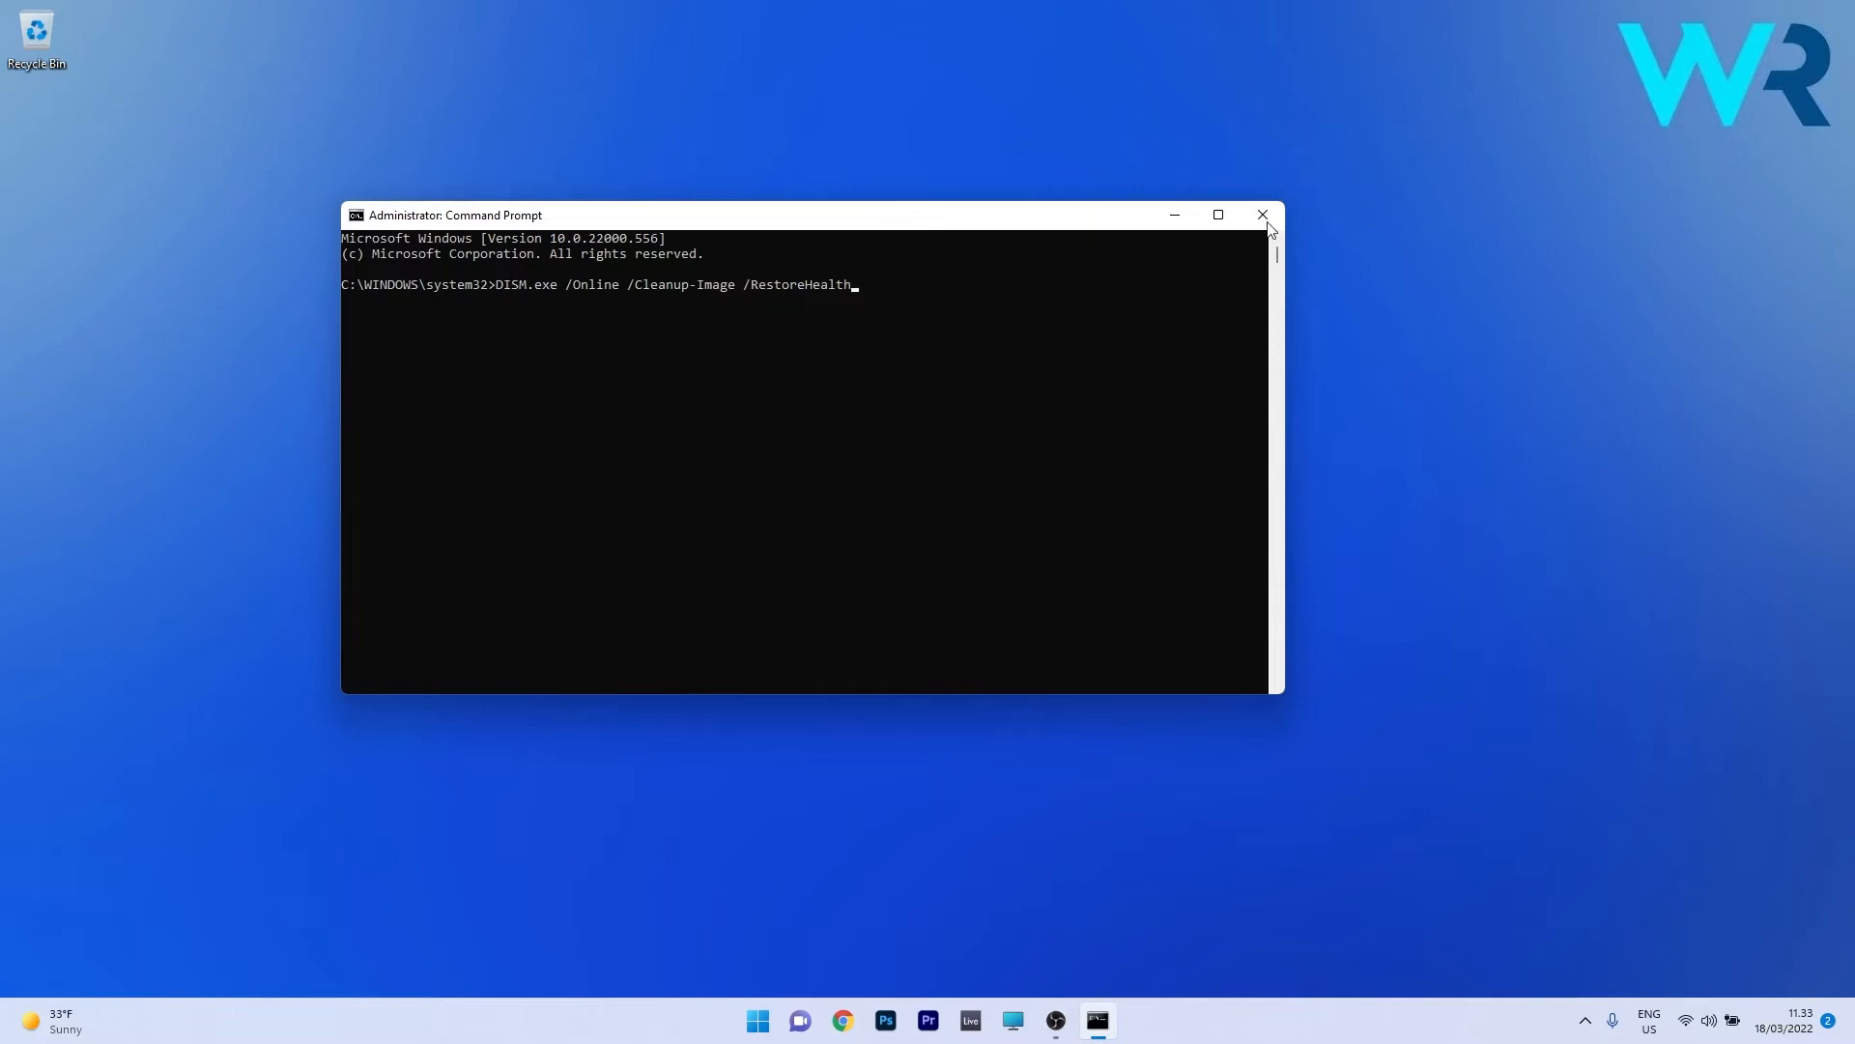
click(1261, 215)
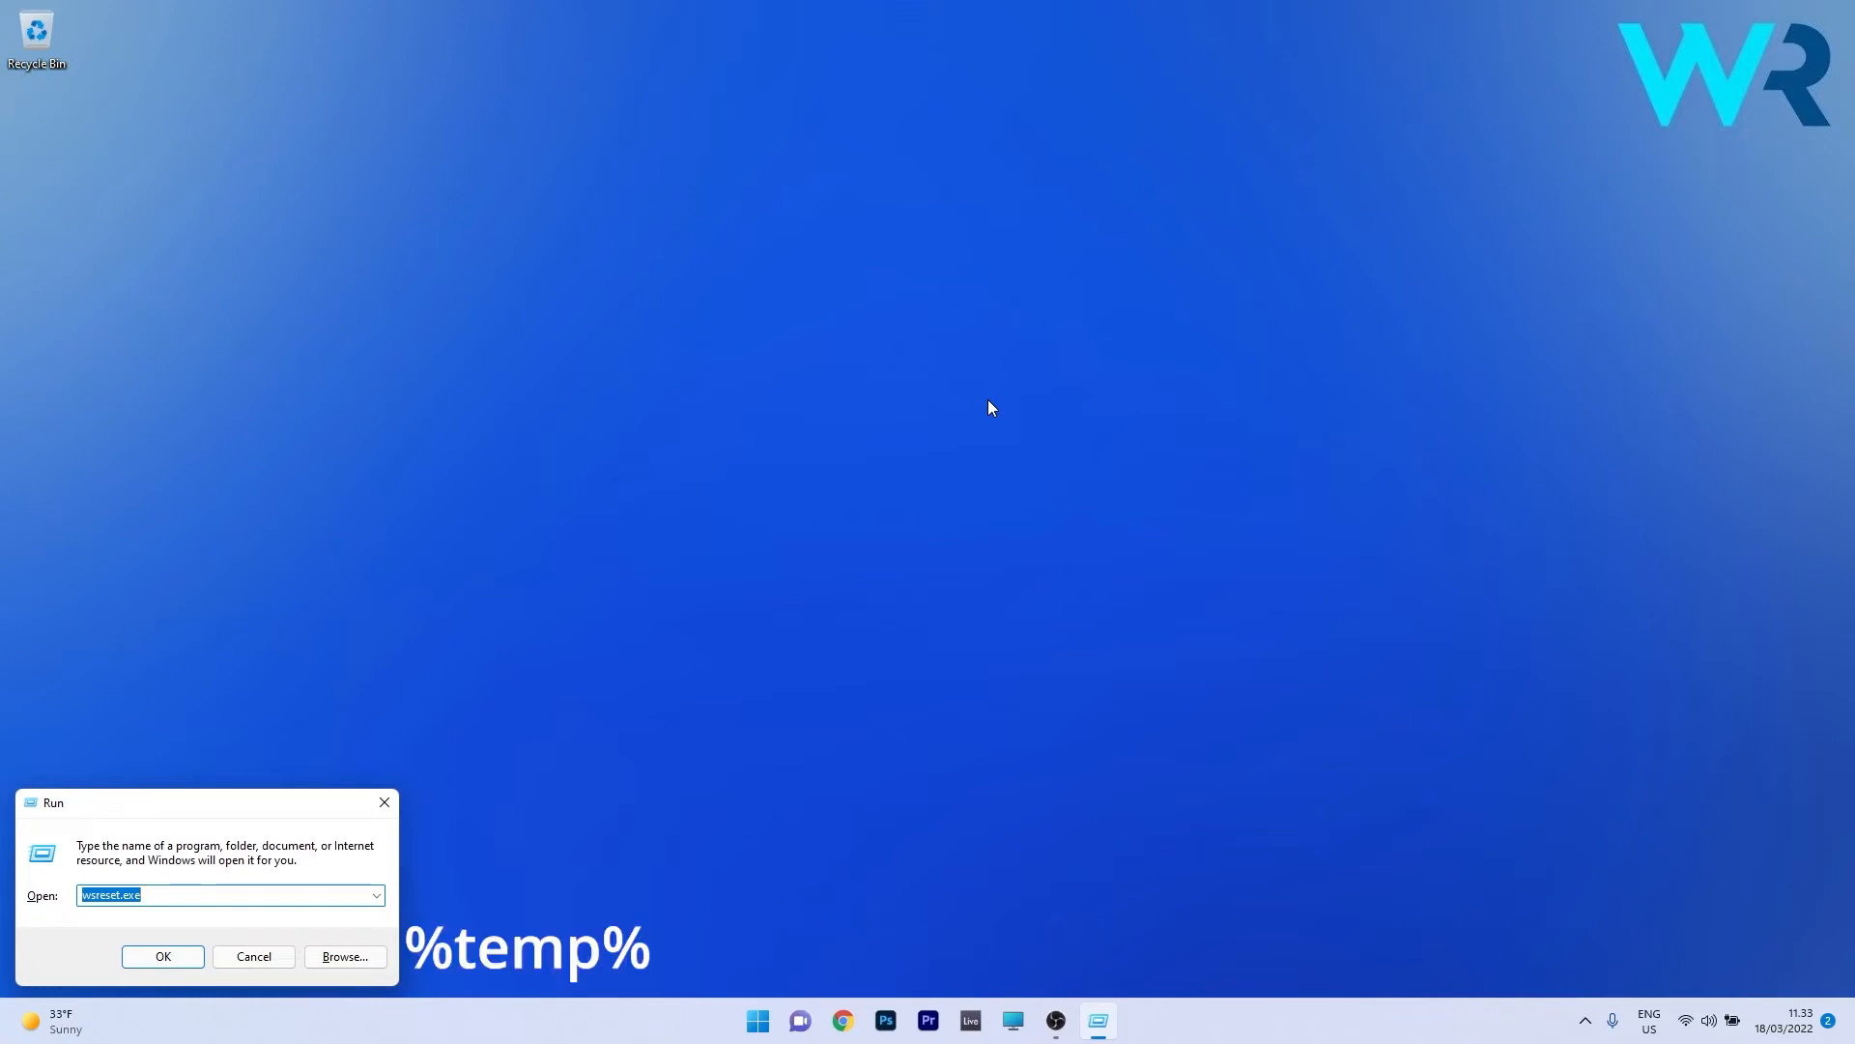
- Run %temp% from the Run box to open the Temp folder
text(%temp%)
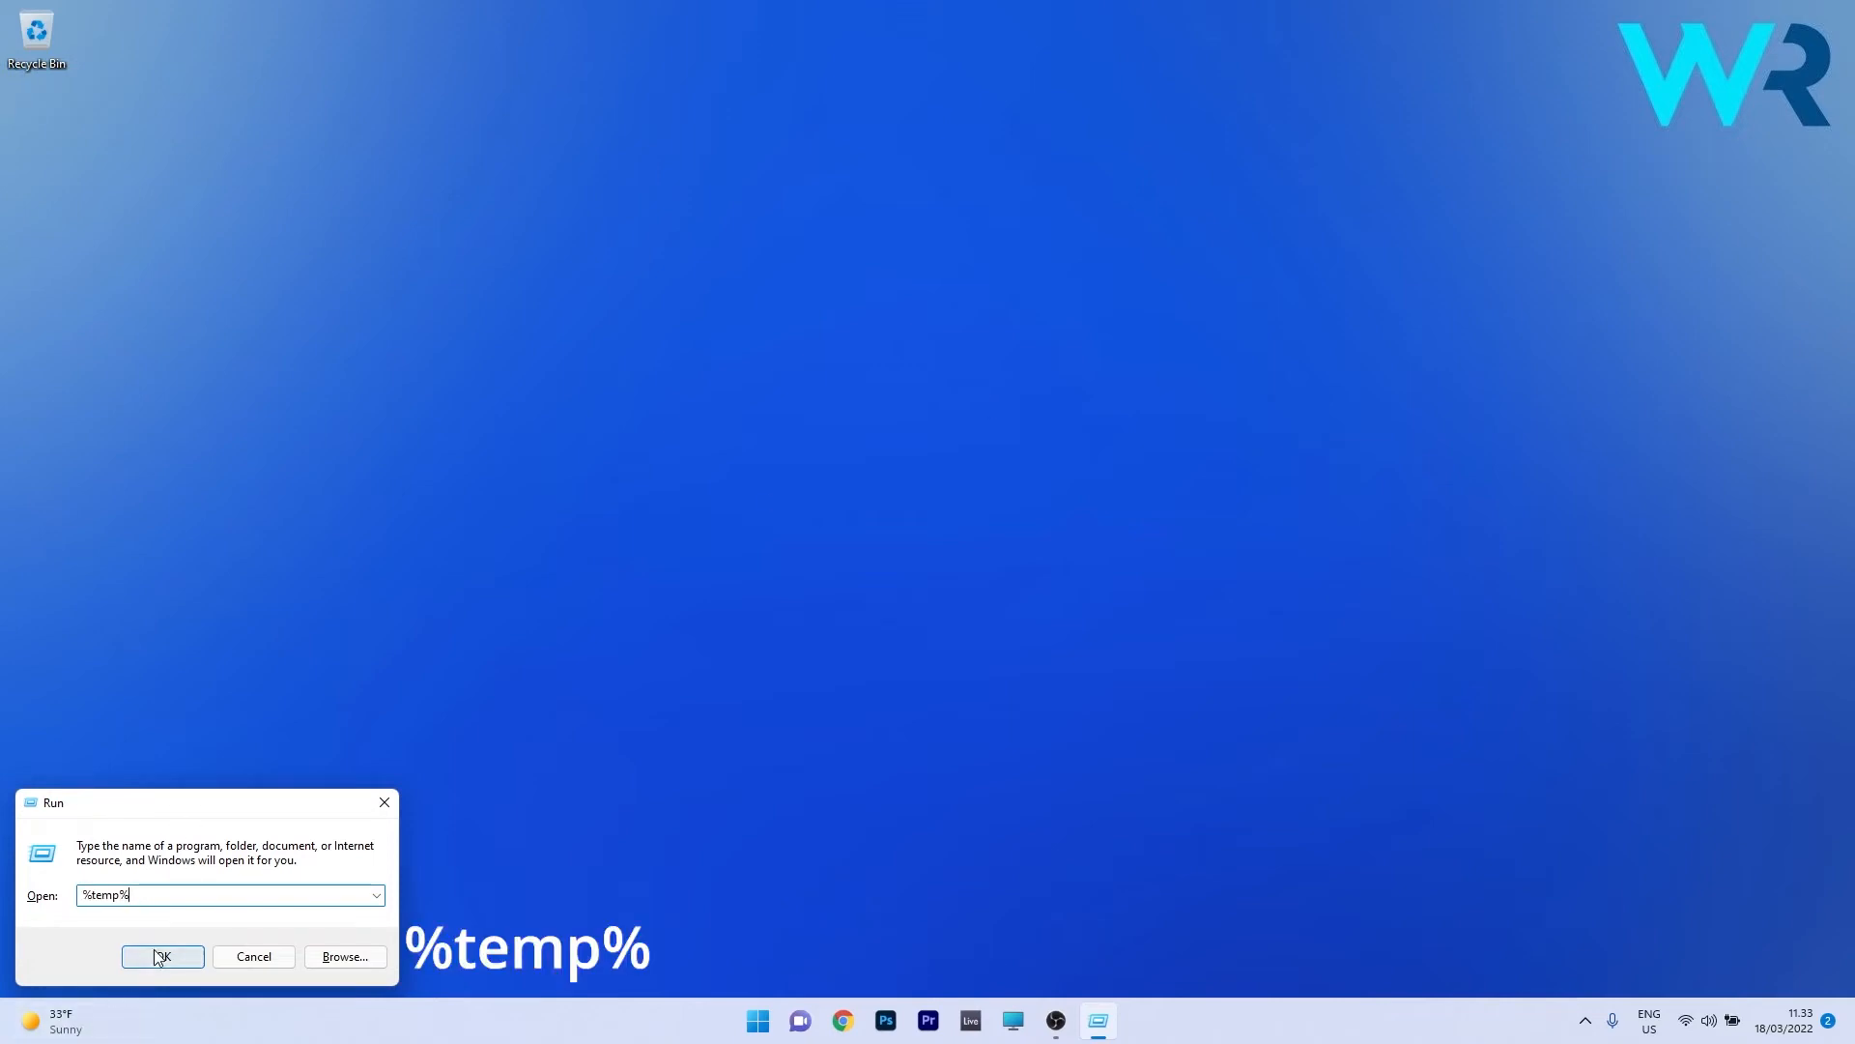
click(163, 956)
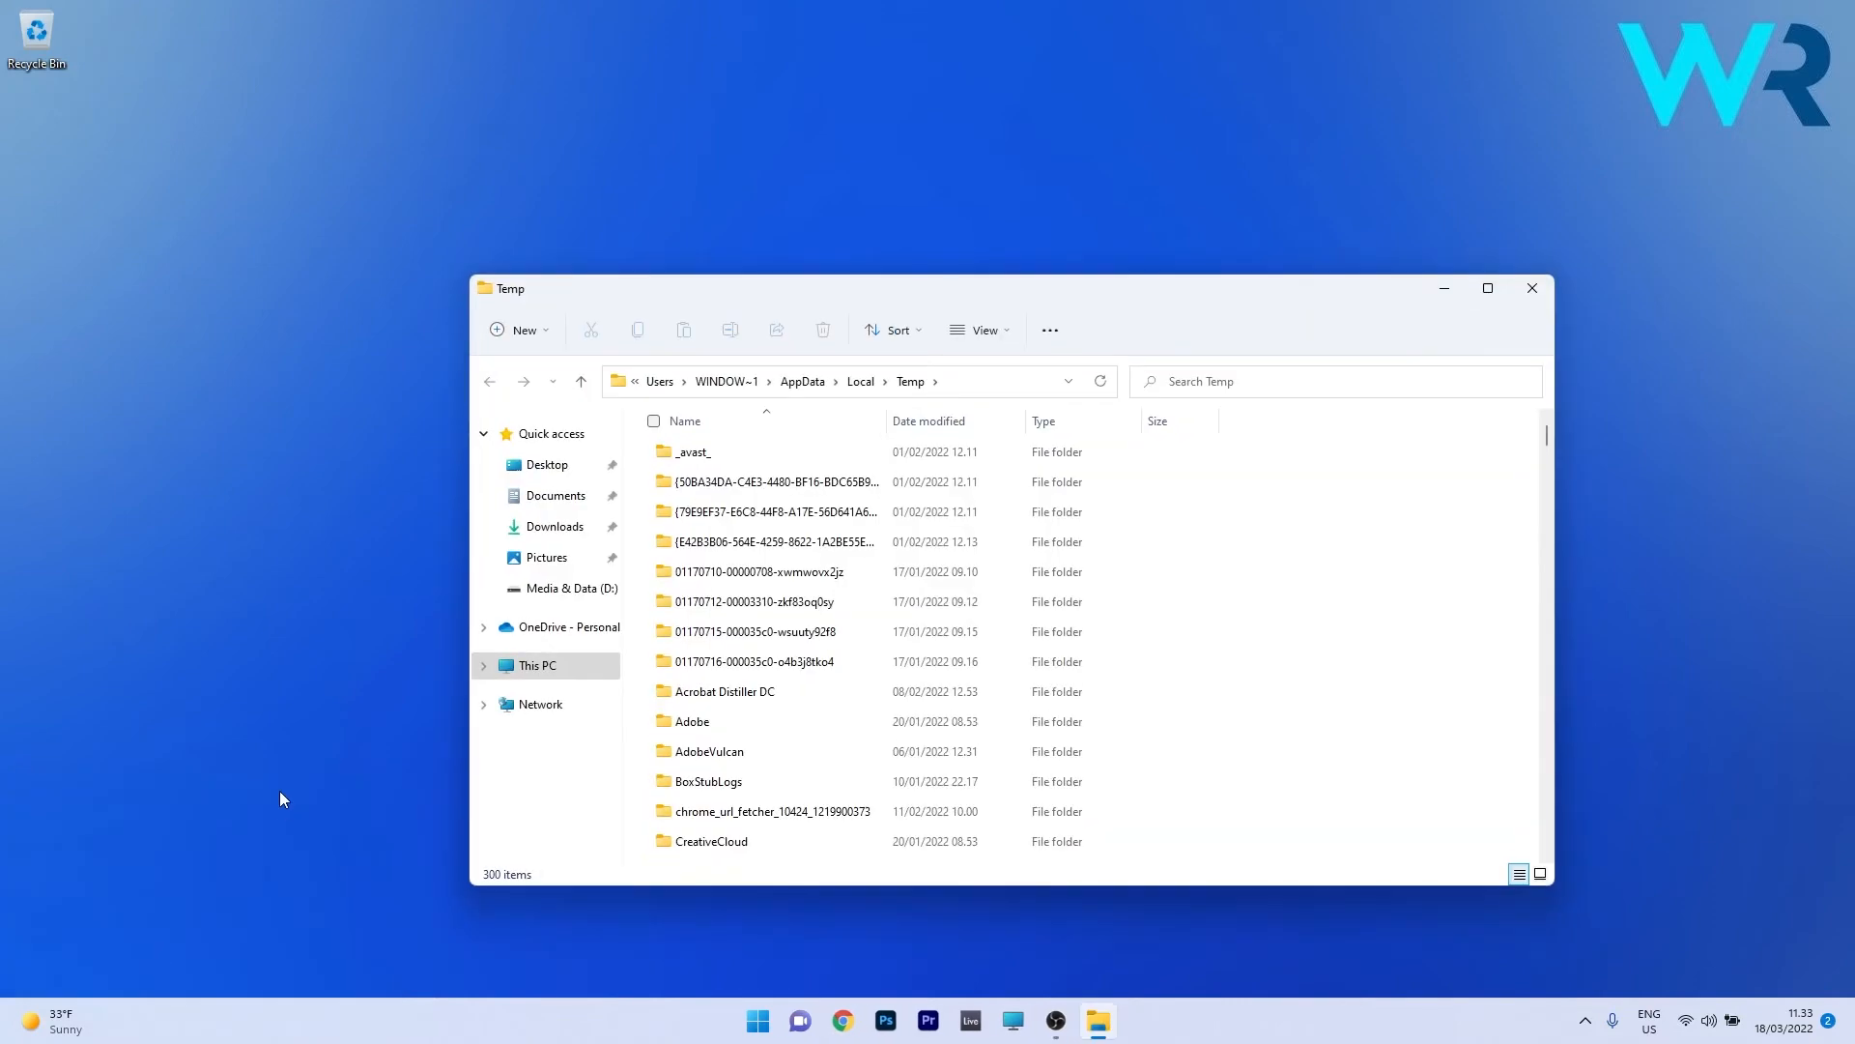
- Select all 300 Temp items and permanently delete them with Shift+Delete, confirming Yes
click(765, 601)
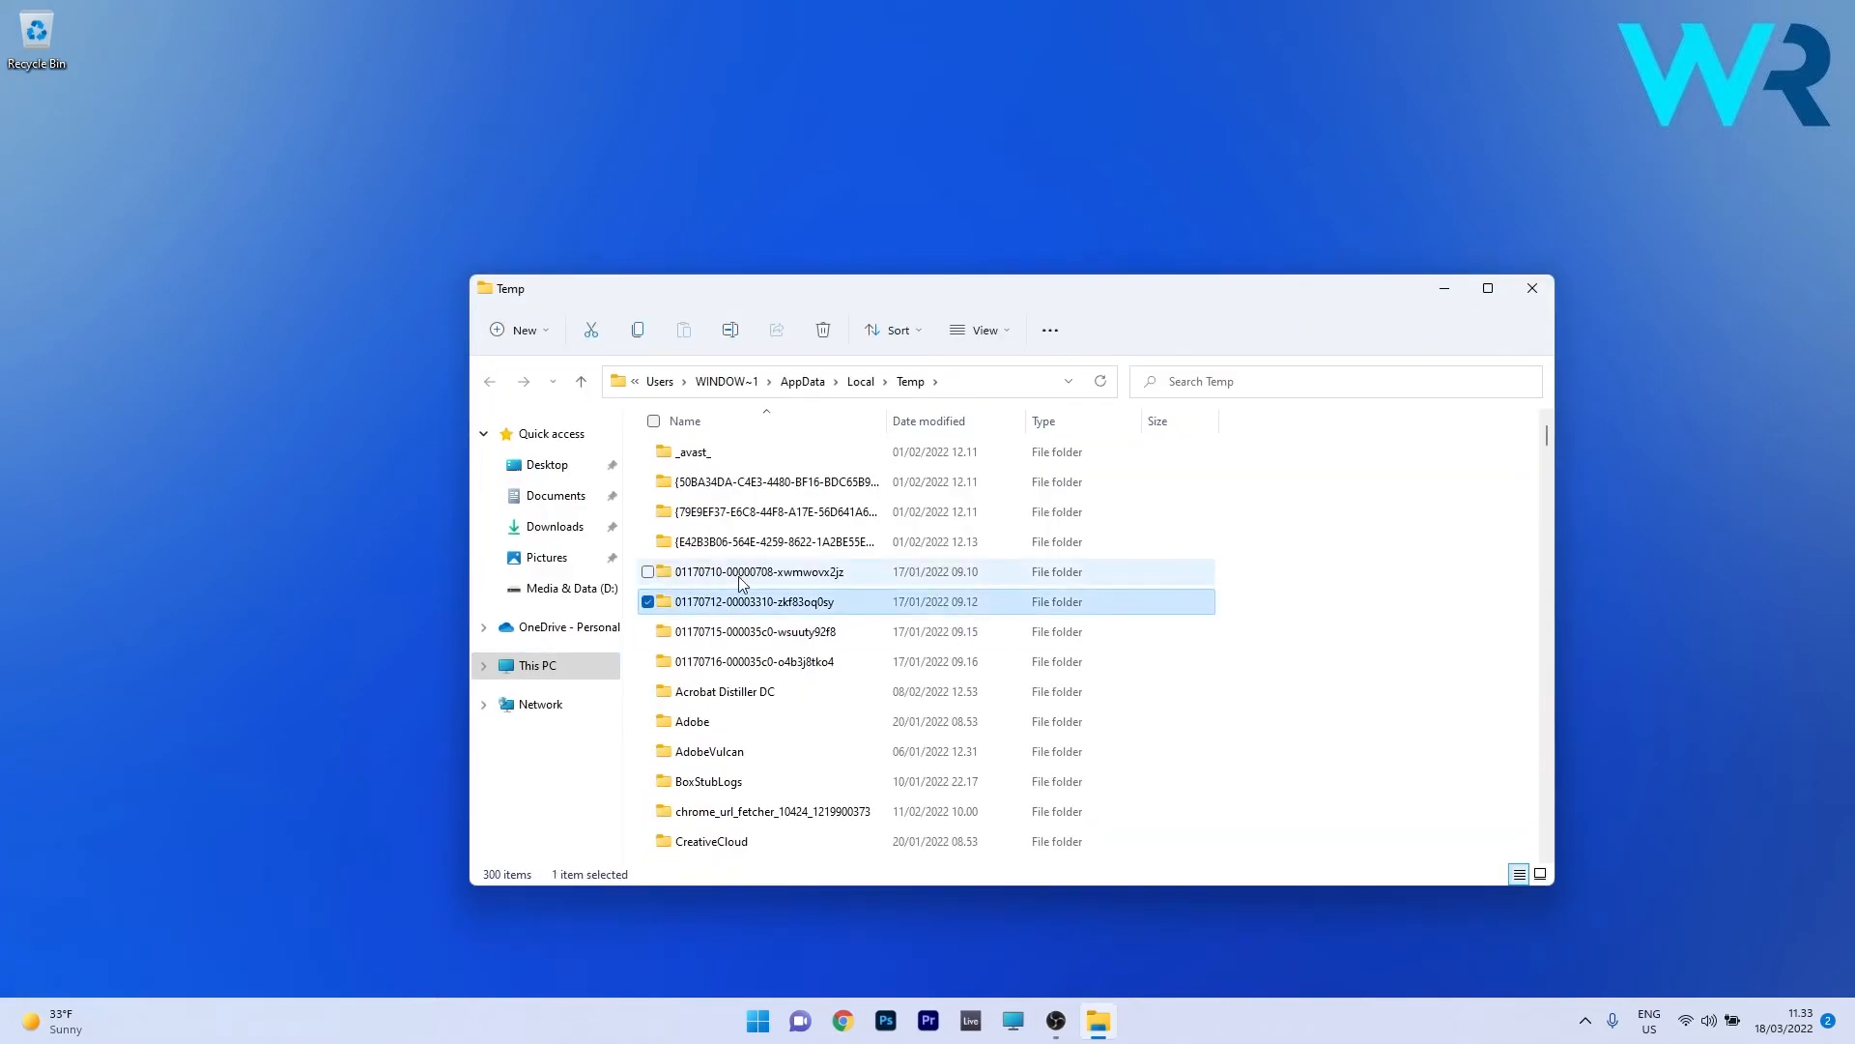
key(ctrl+a)
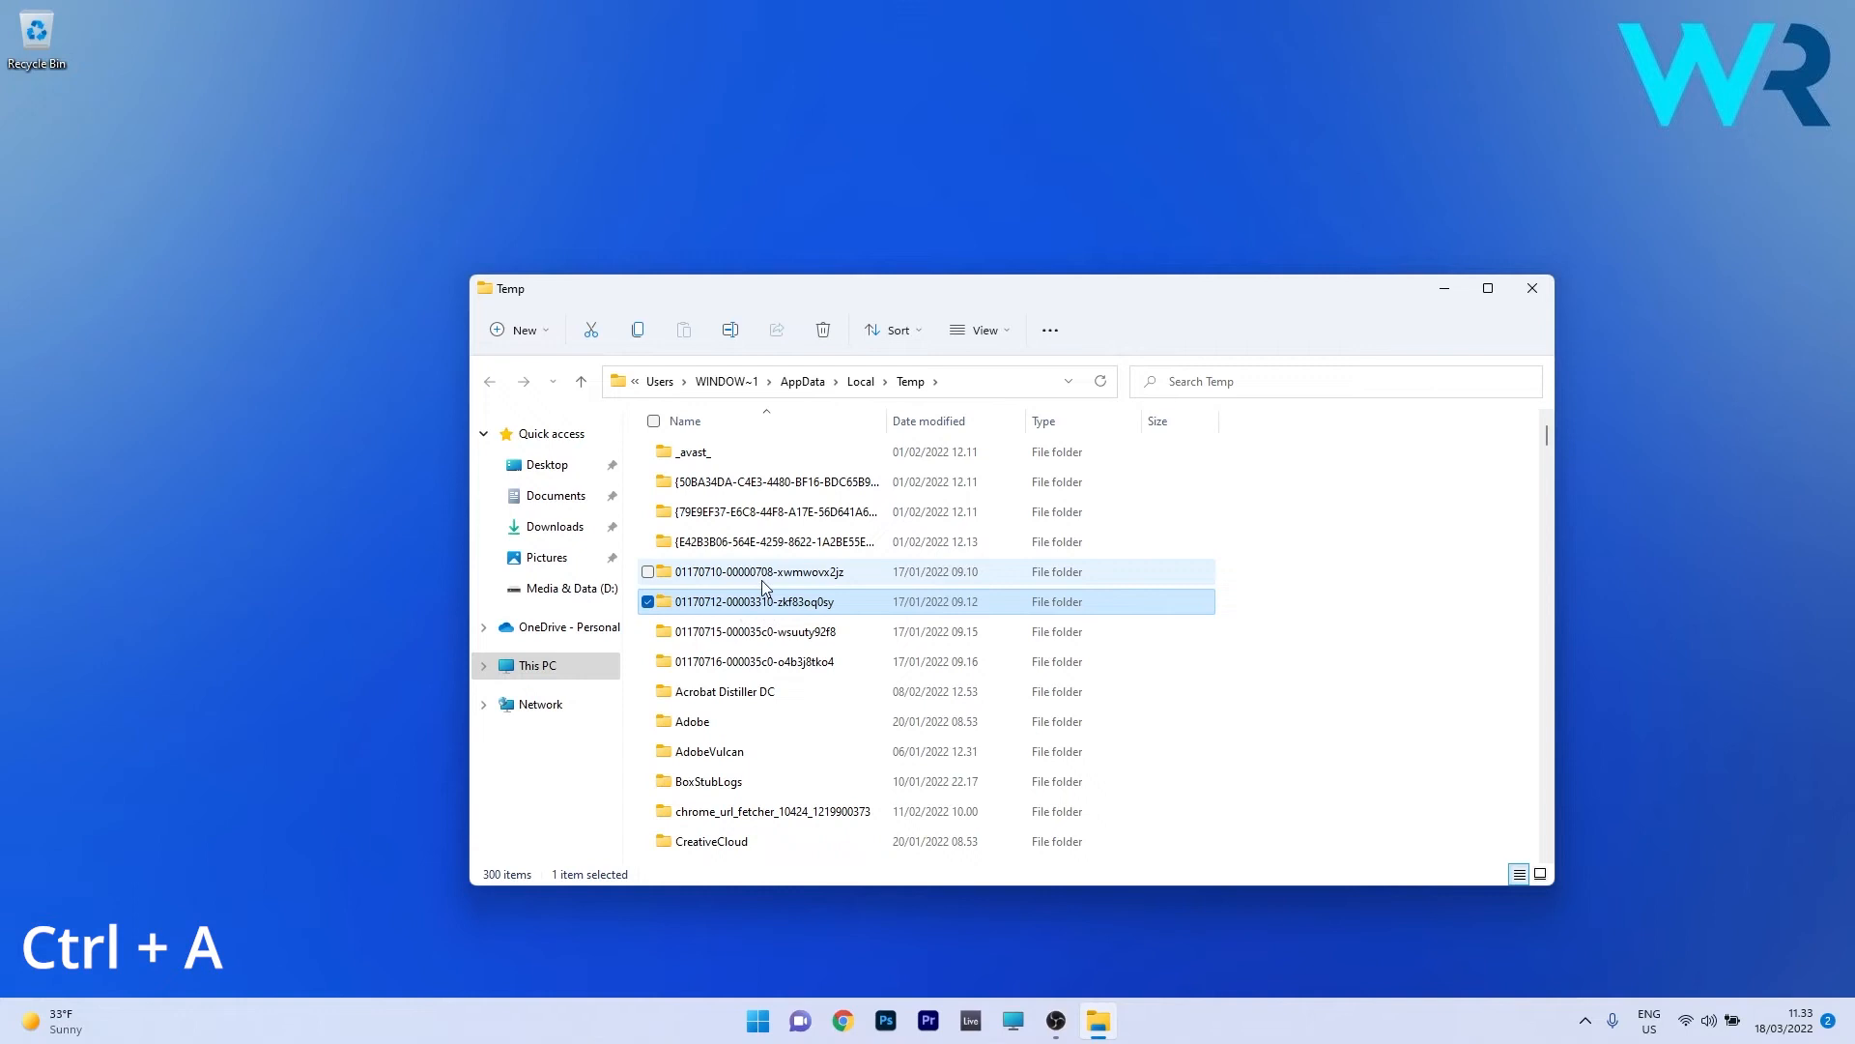
key(ctrl+a)
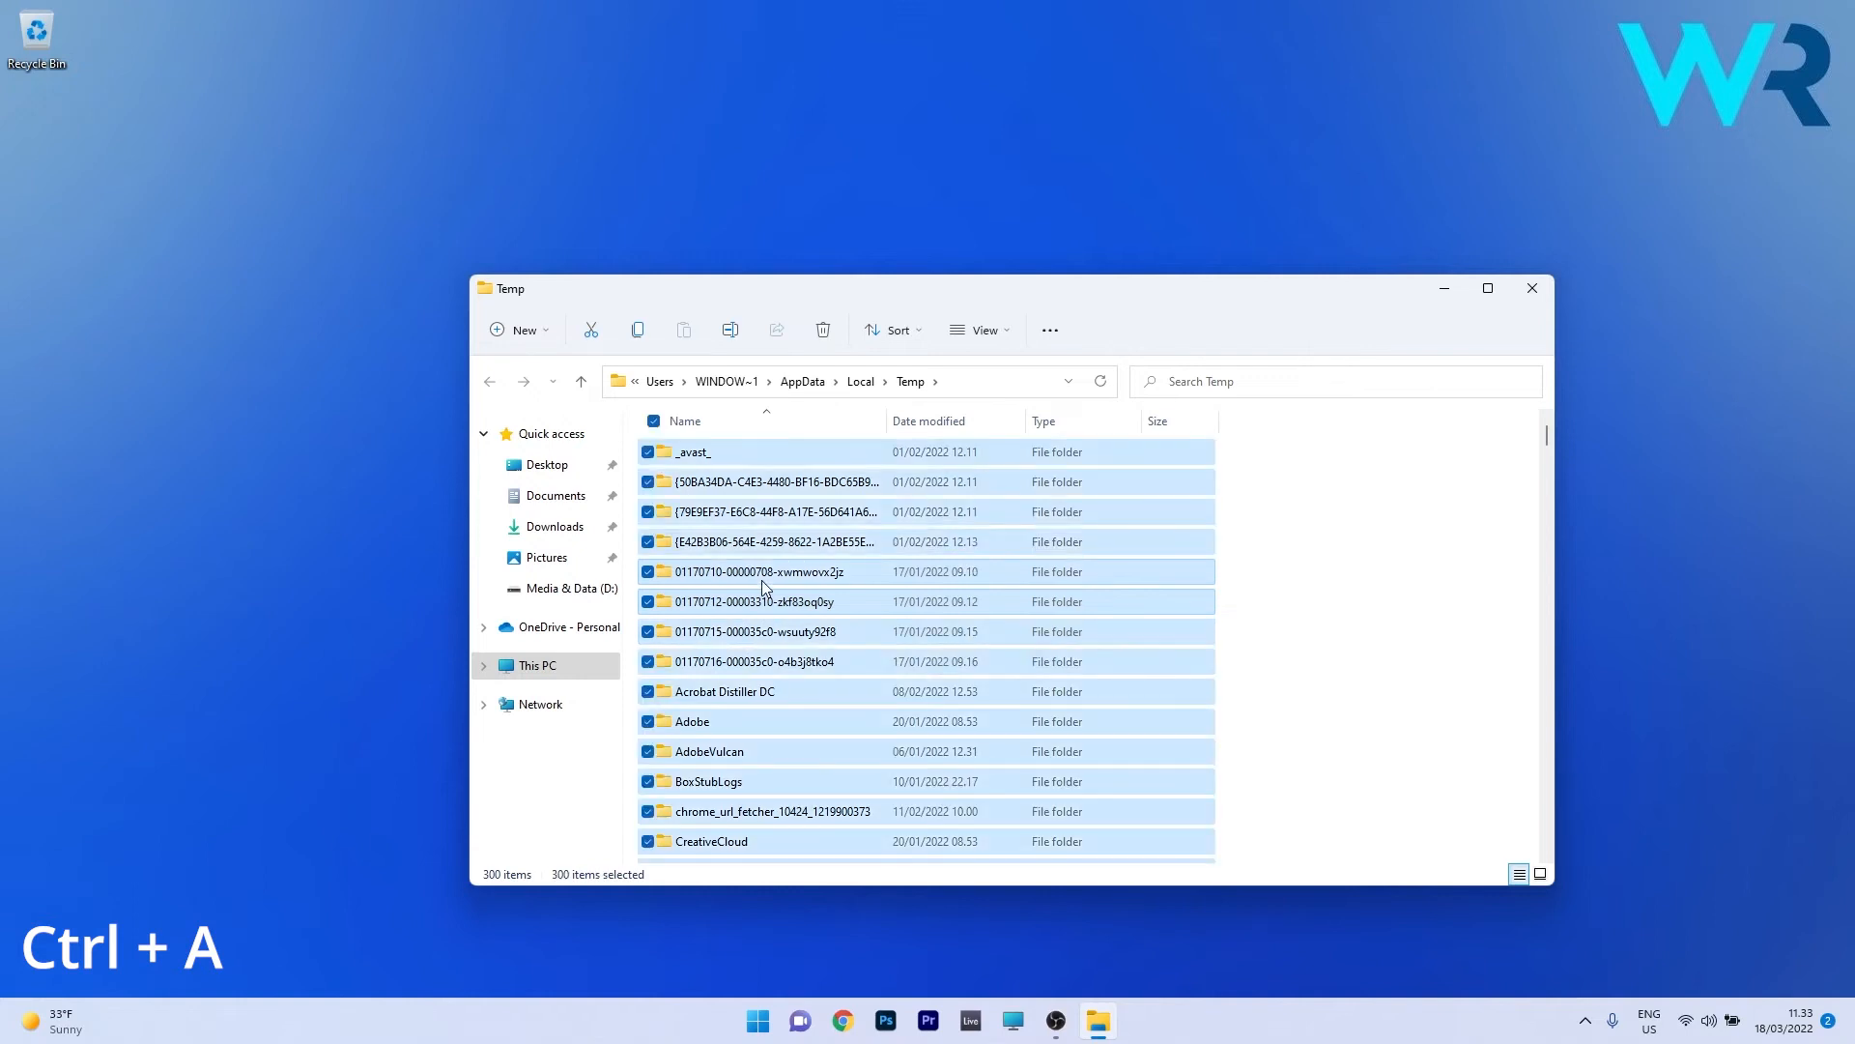
key(shift+delete)
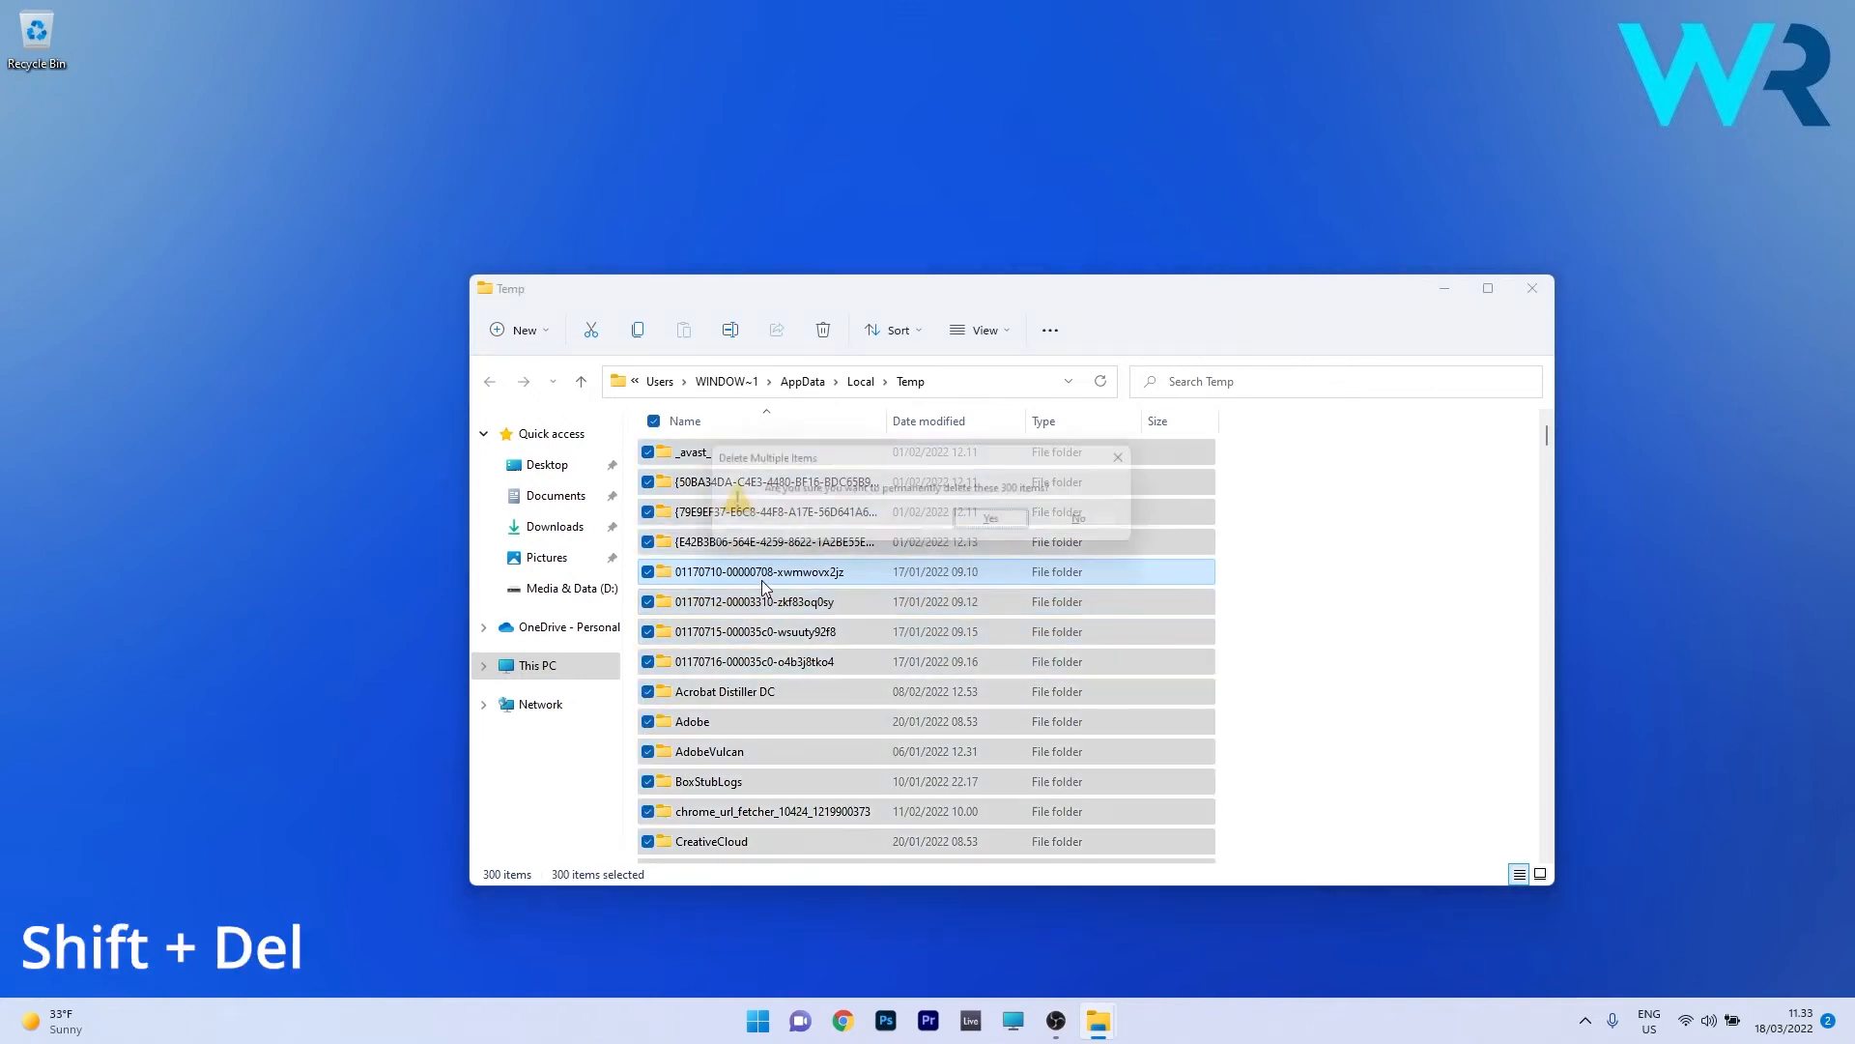
key(shift+delete)
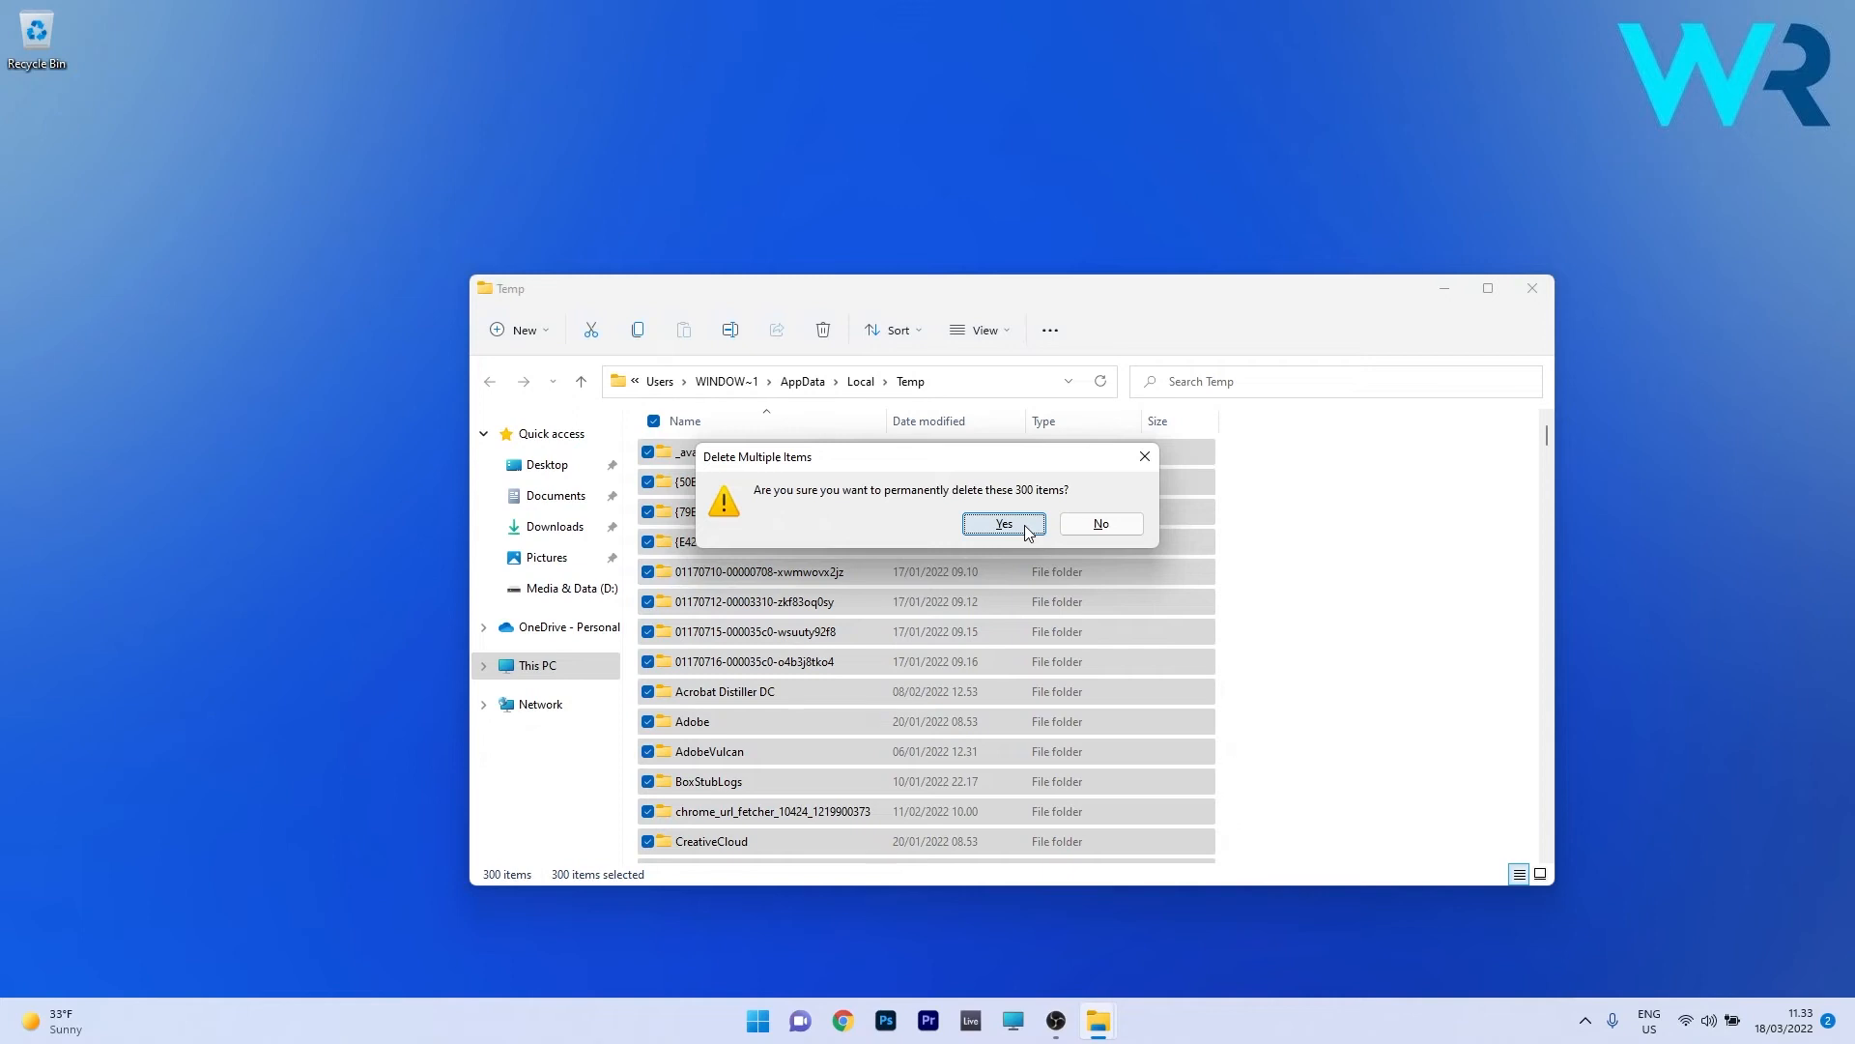
click(1002, 523)
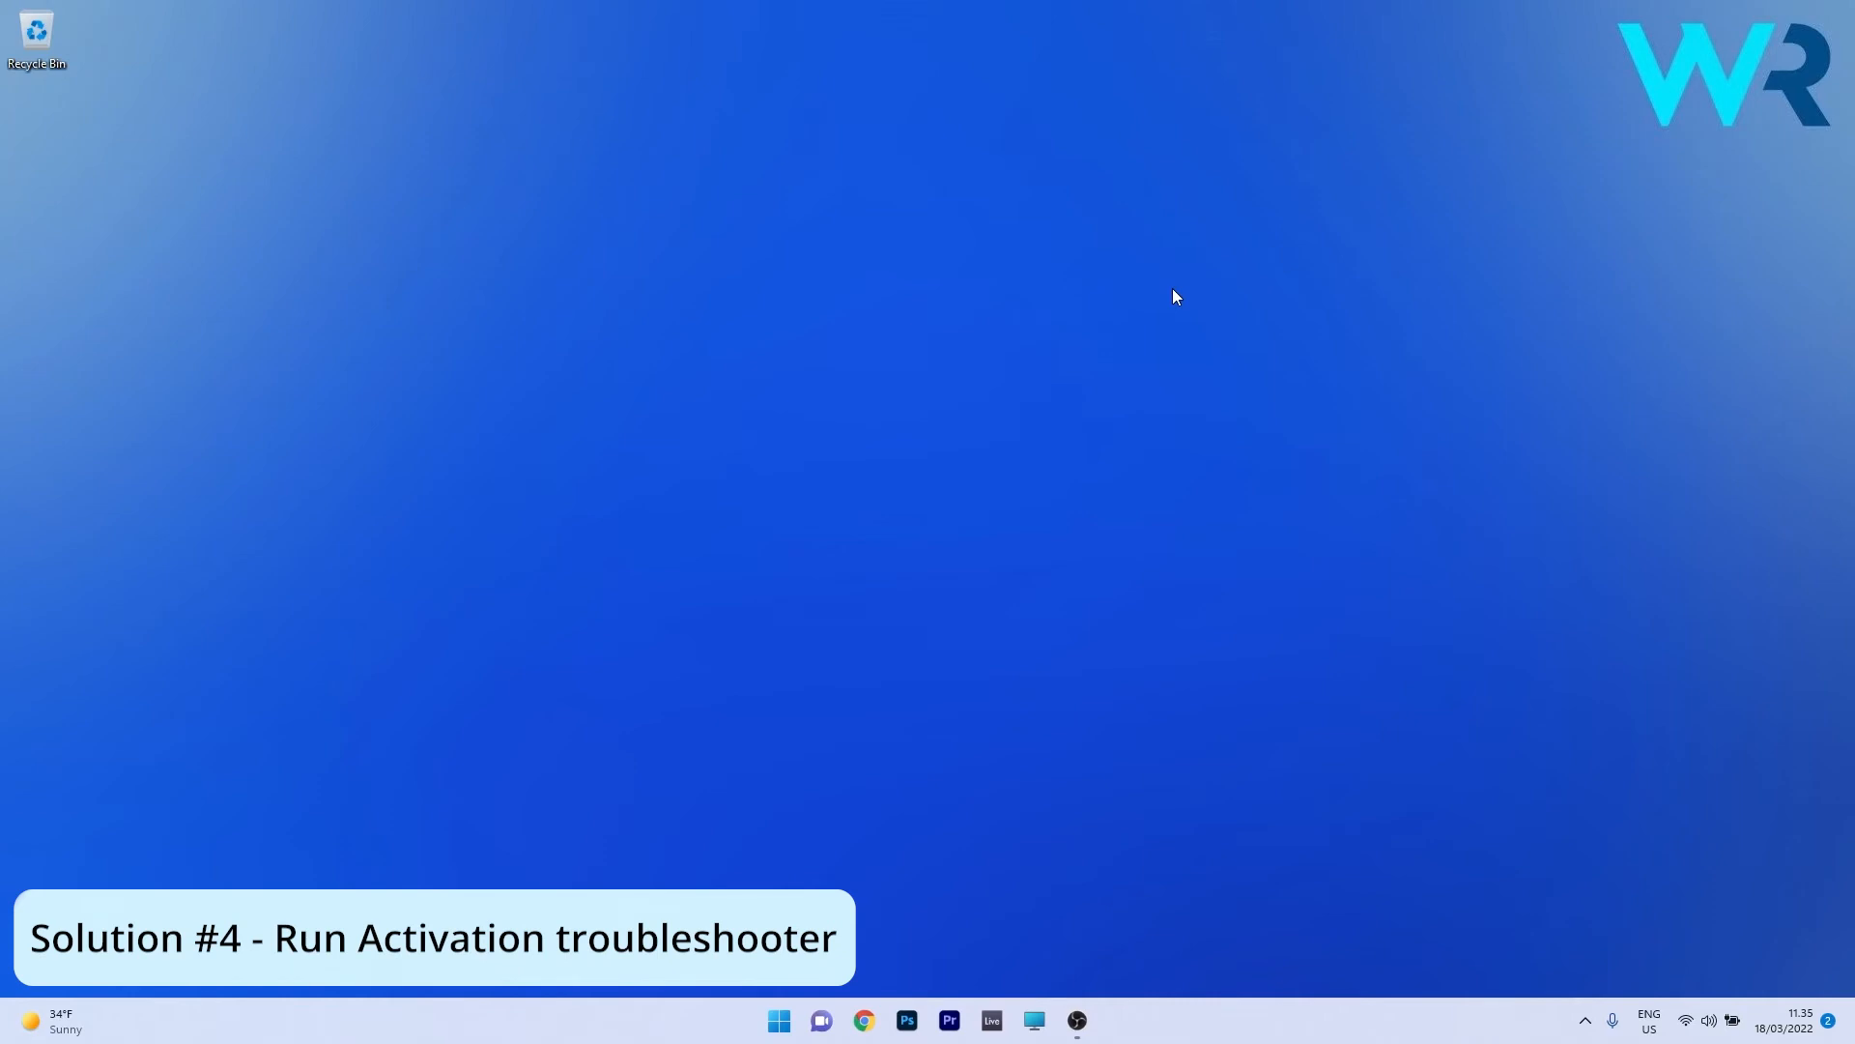
click(777, 1019)
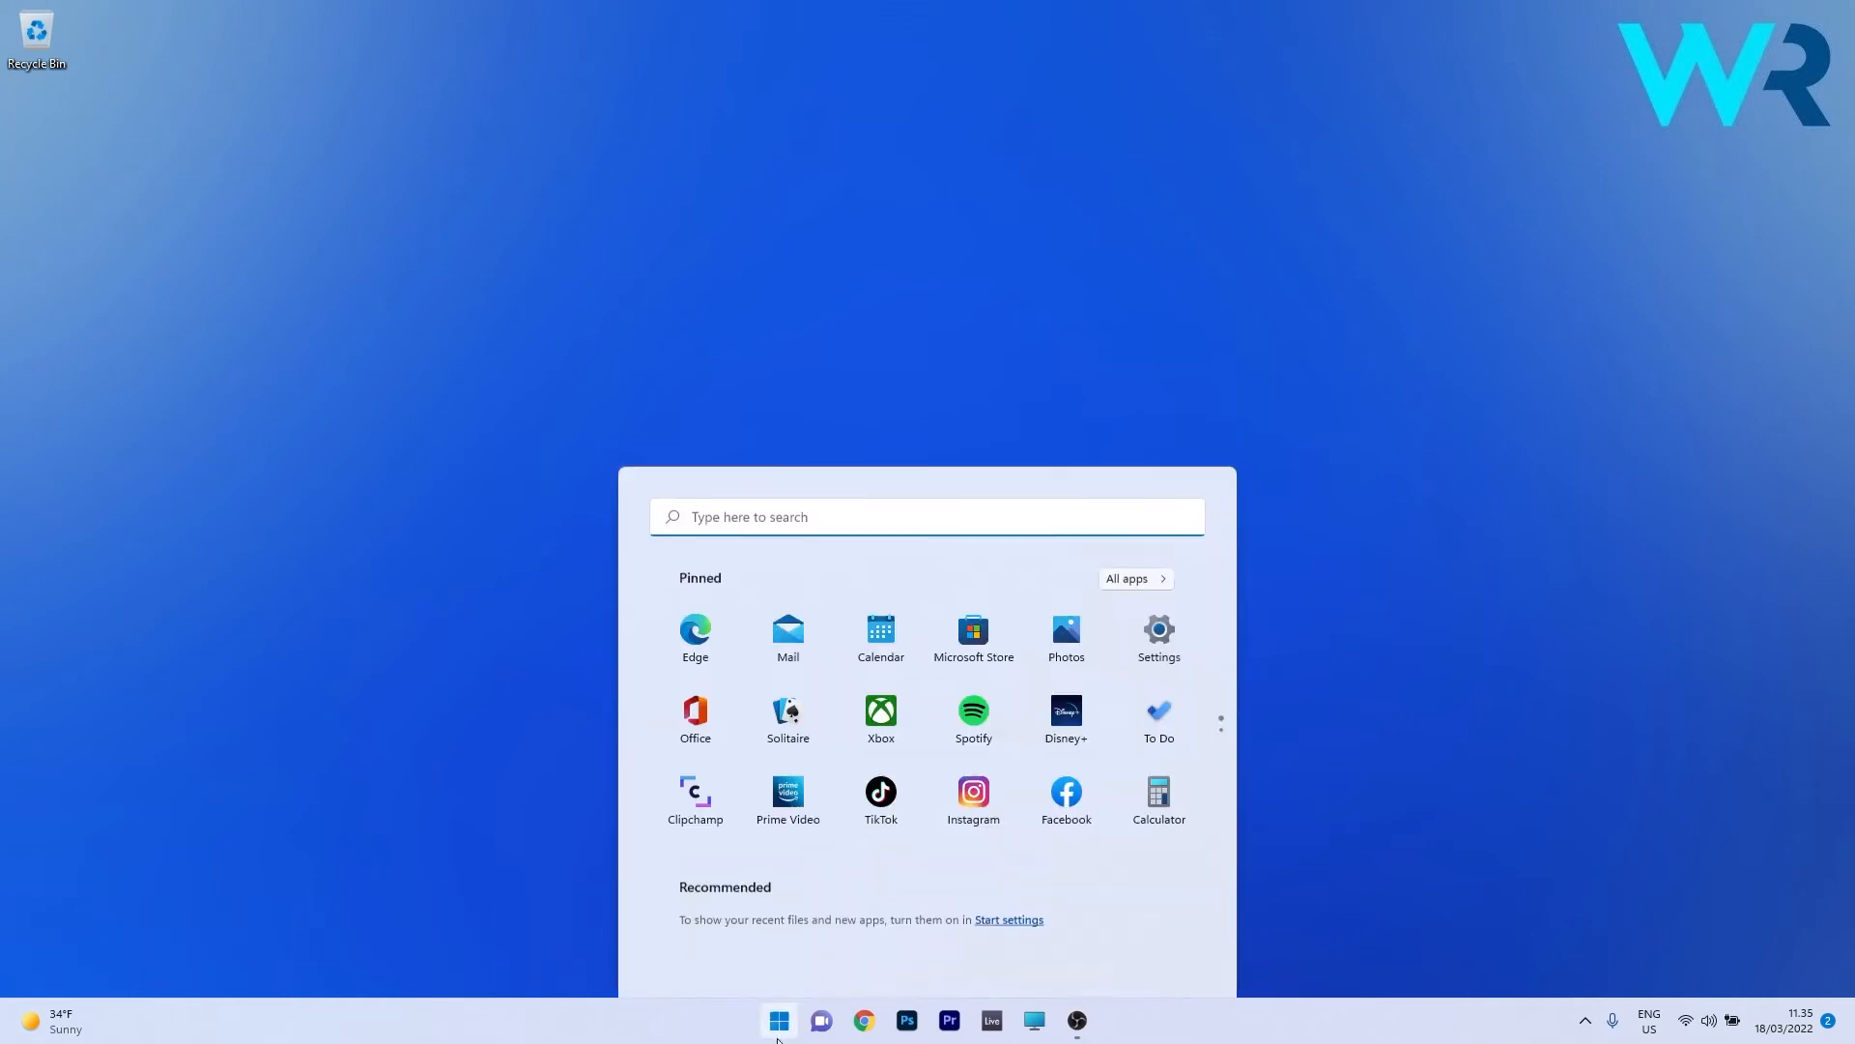
click(1156, 628)
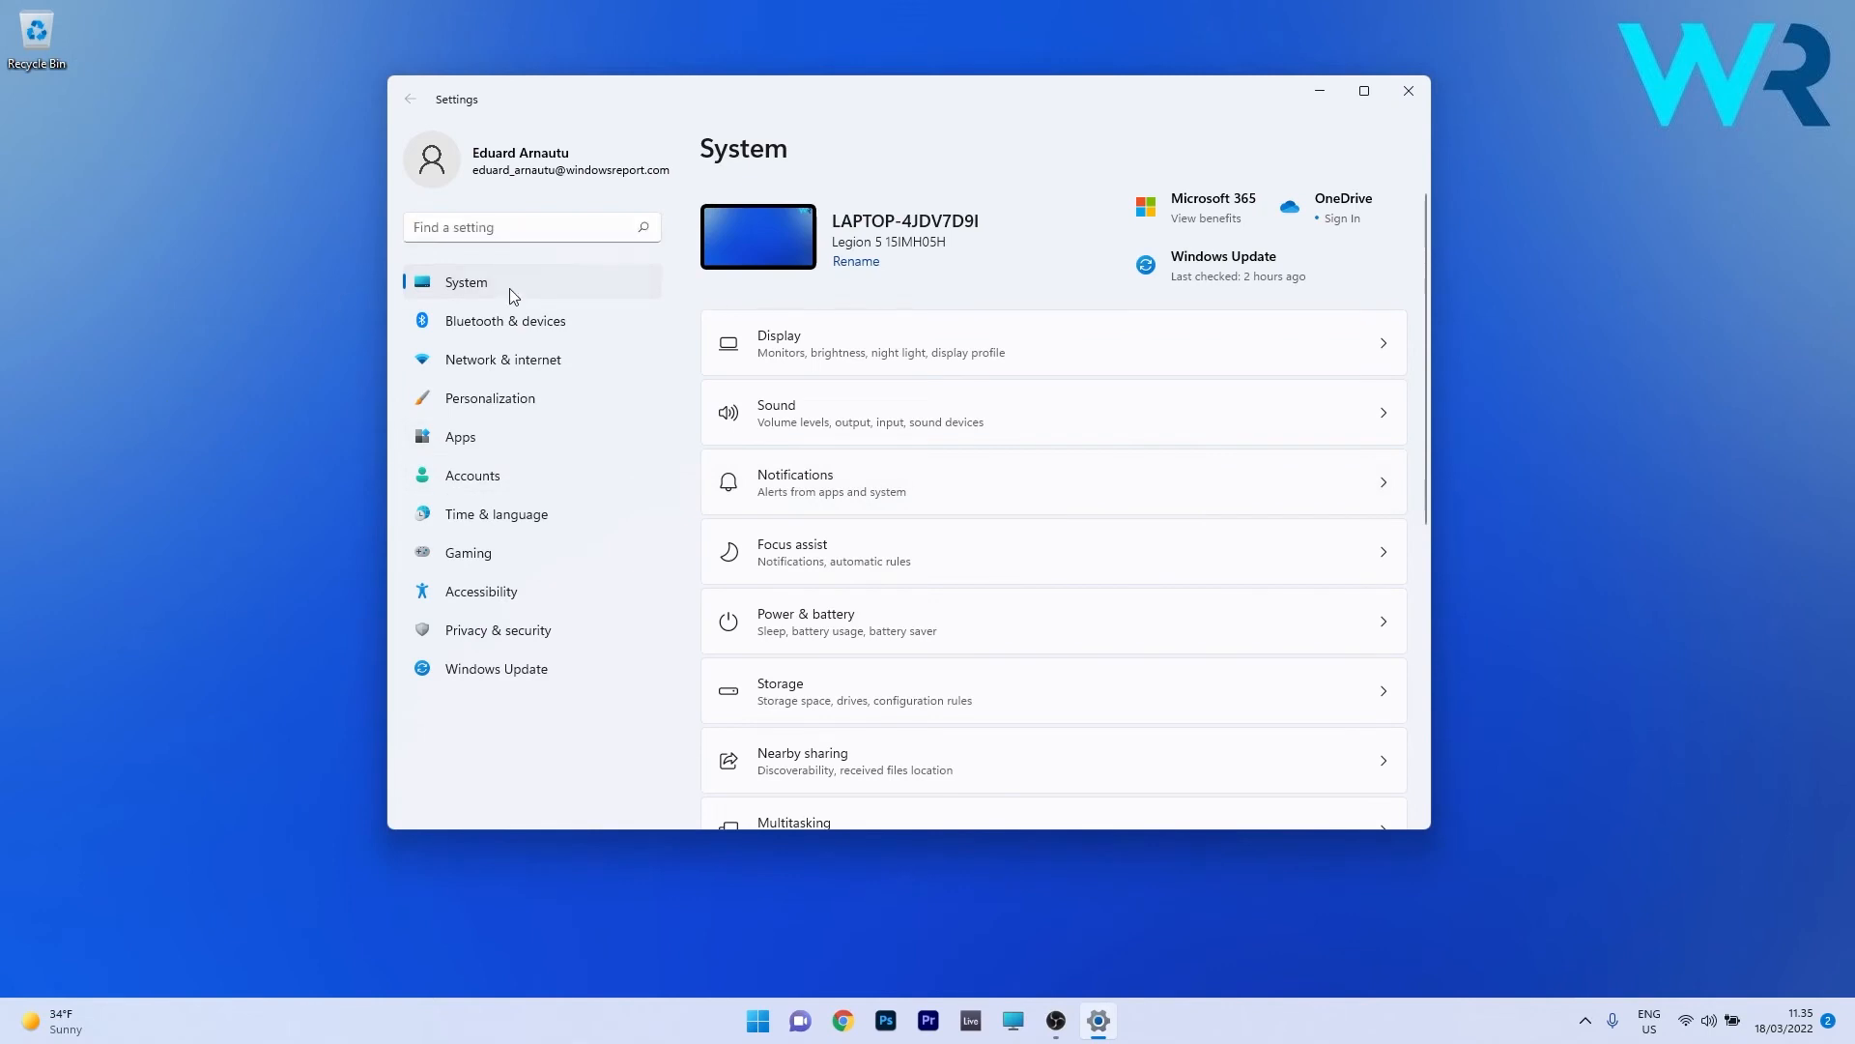
mouse_move(1021, 412)
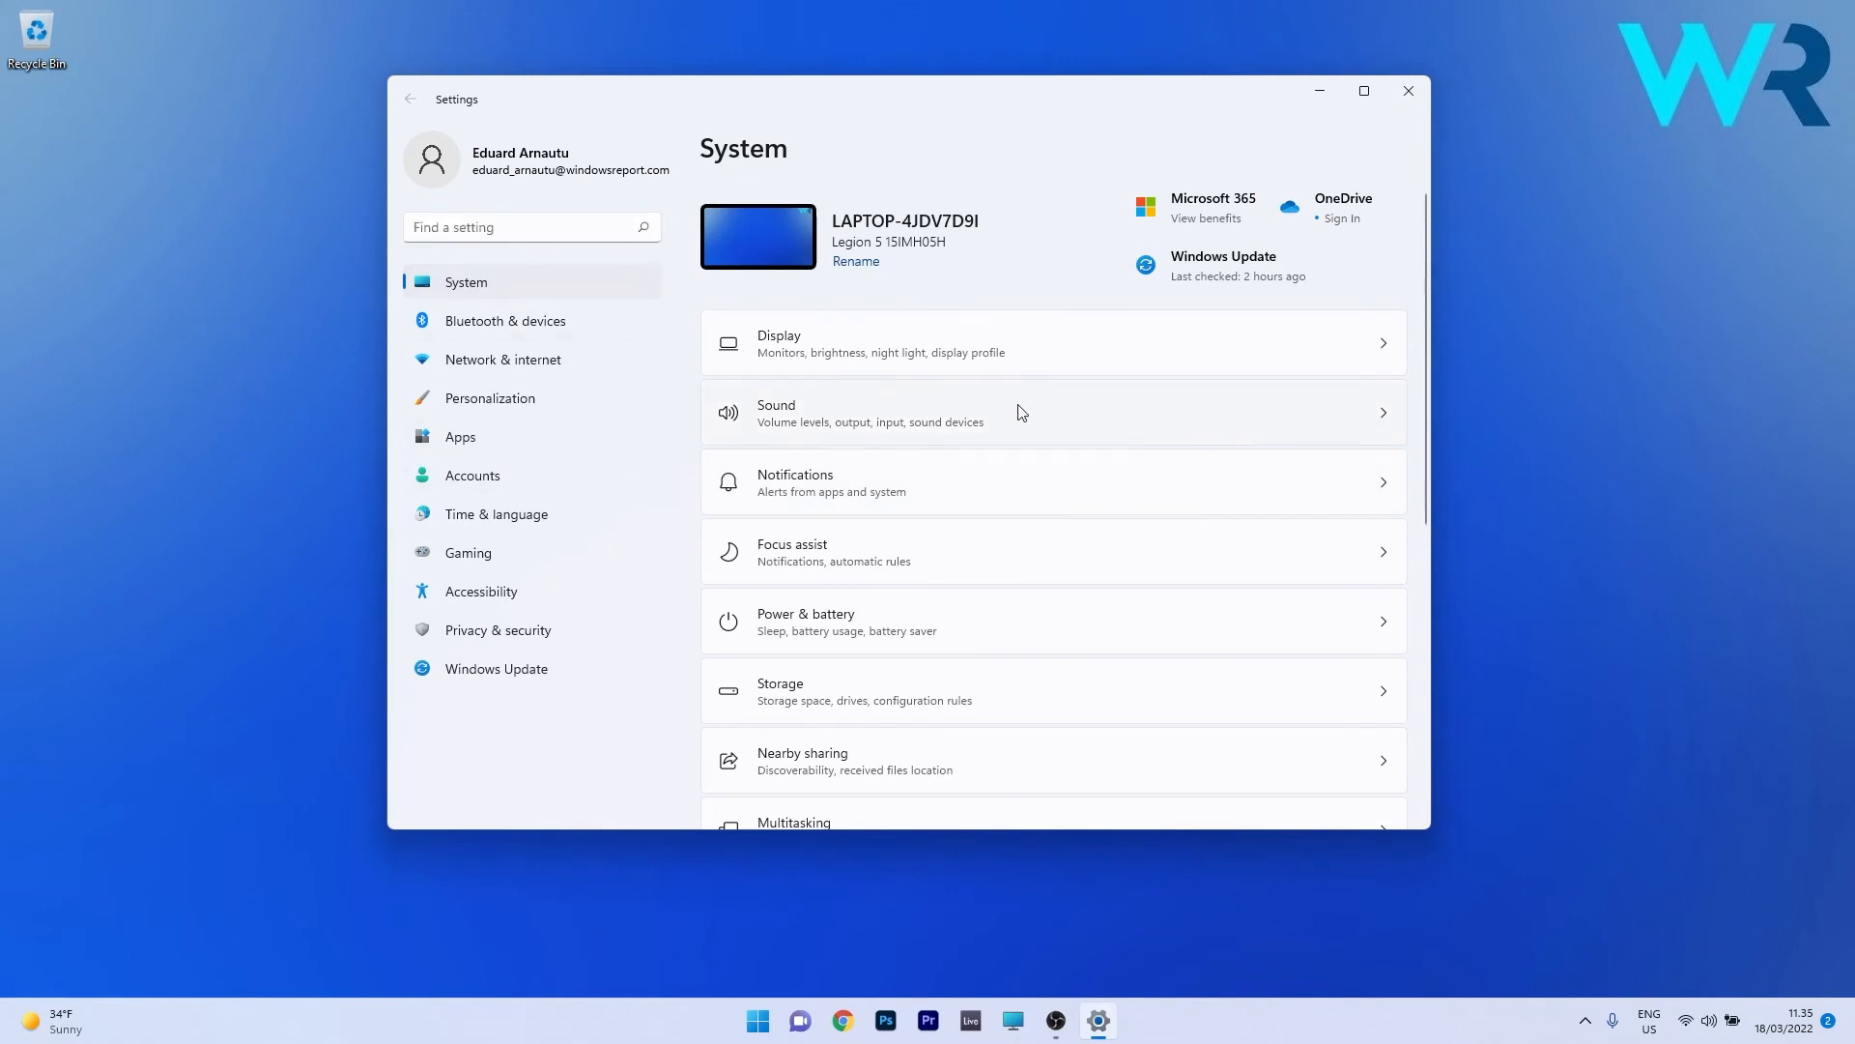
scroll(down, 3)
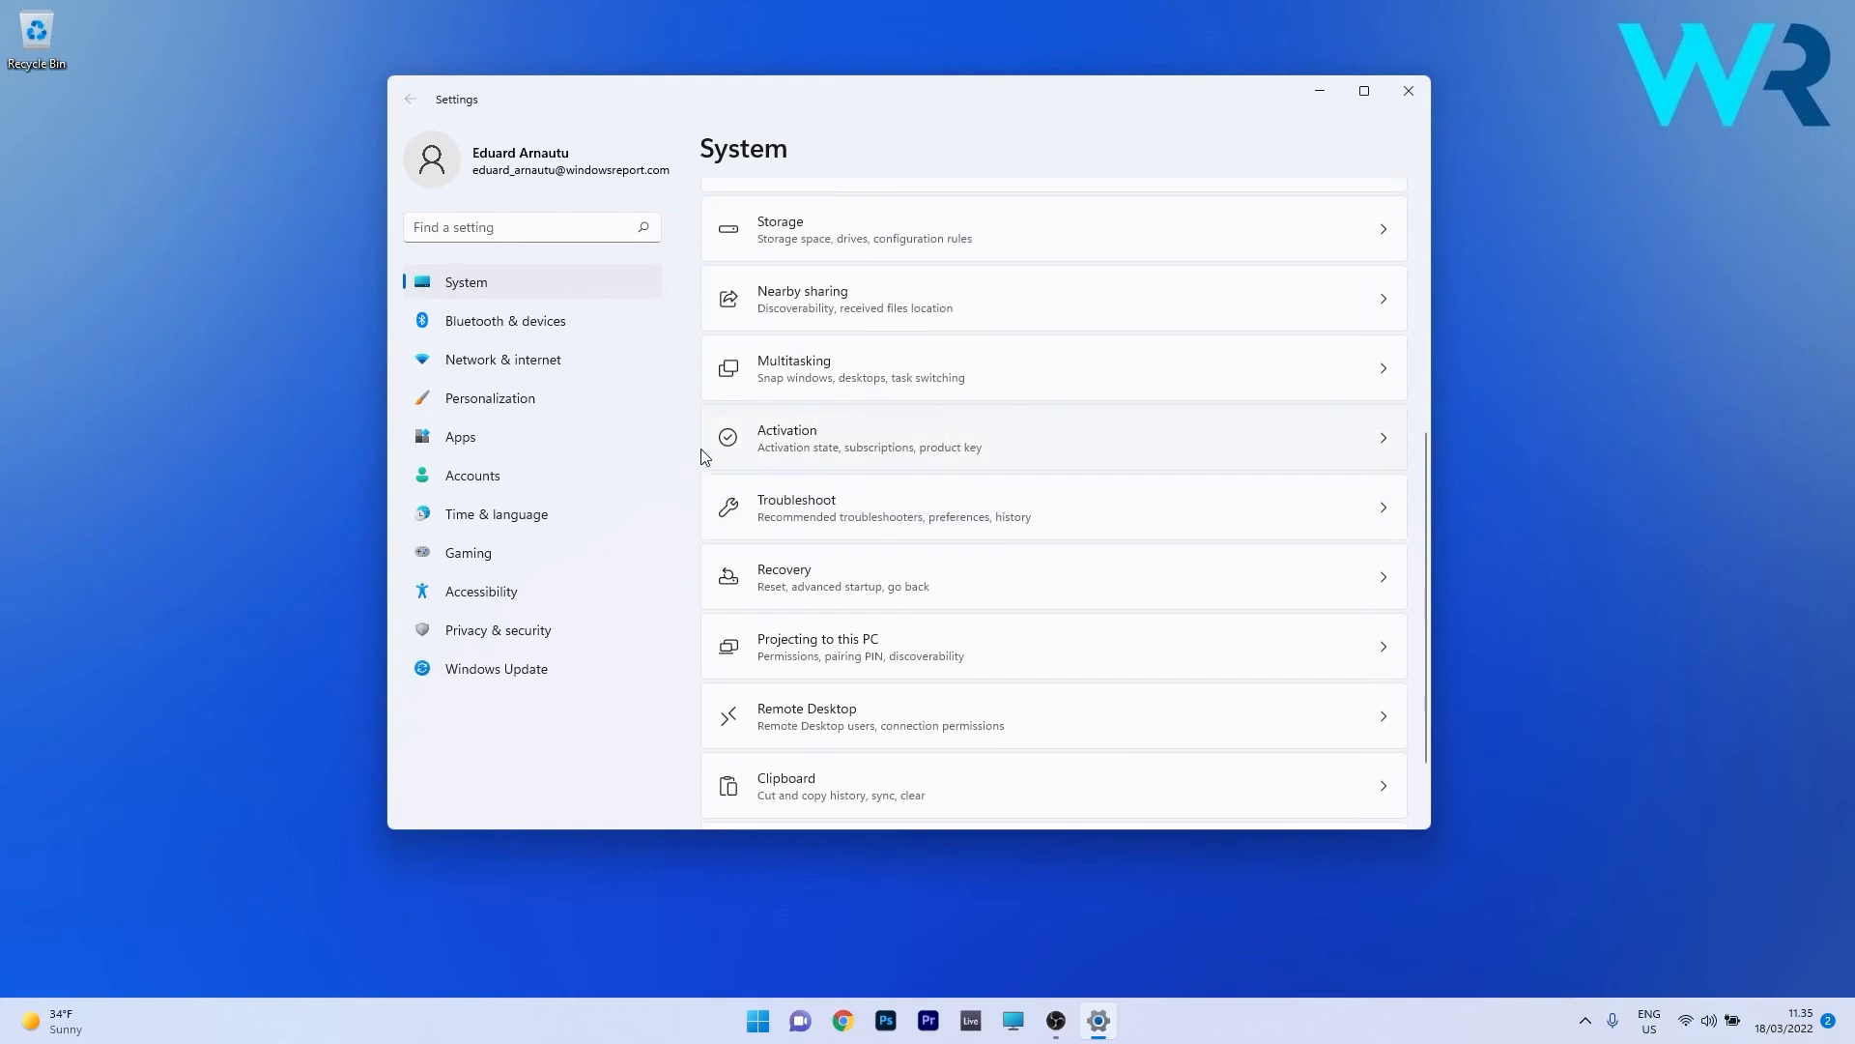
click(1053, 437)
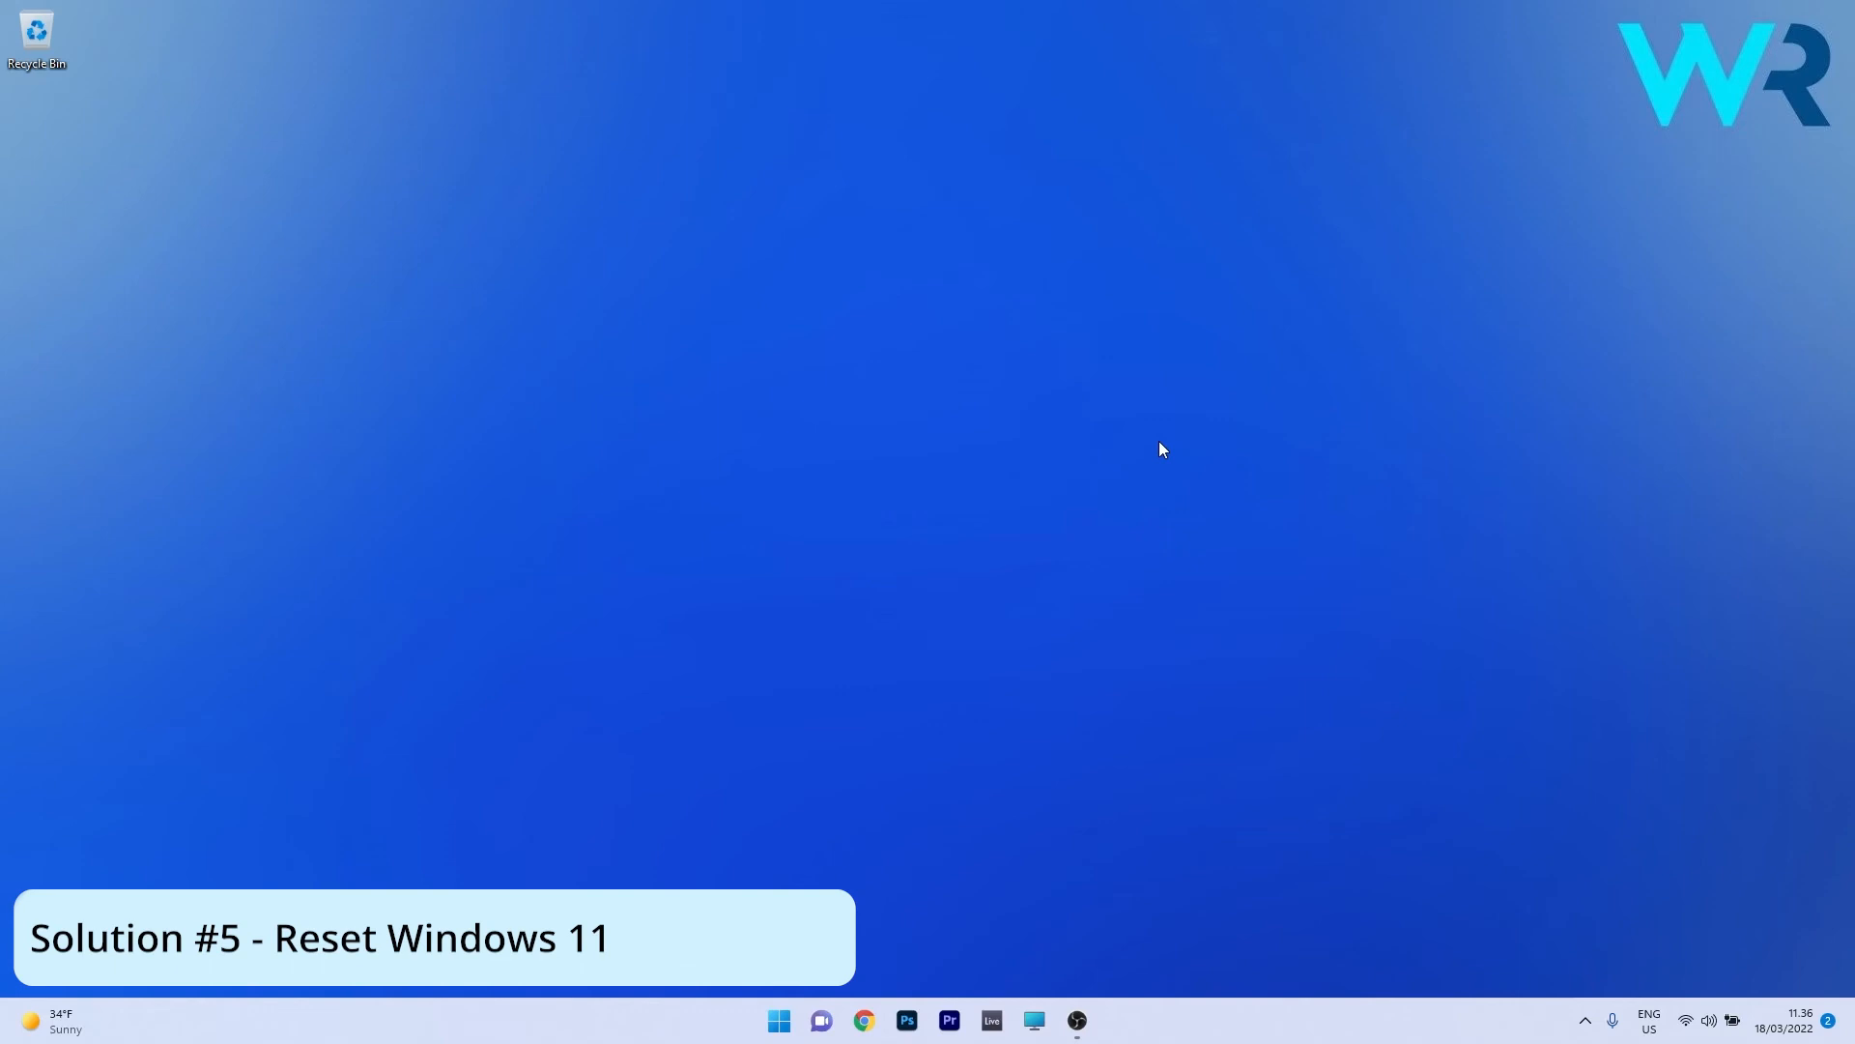
mouse_move(861, 786)
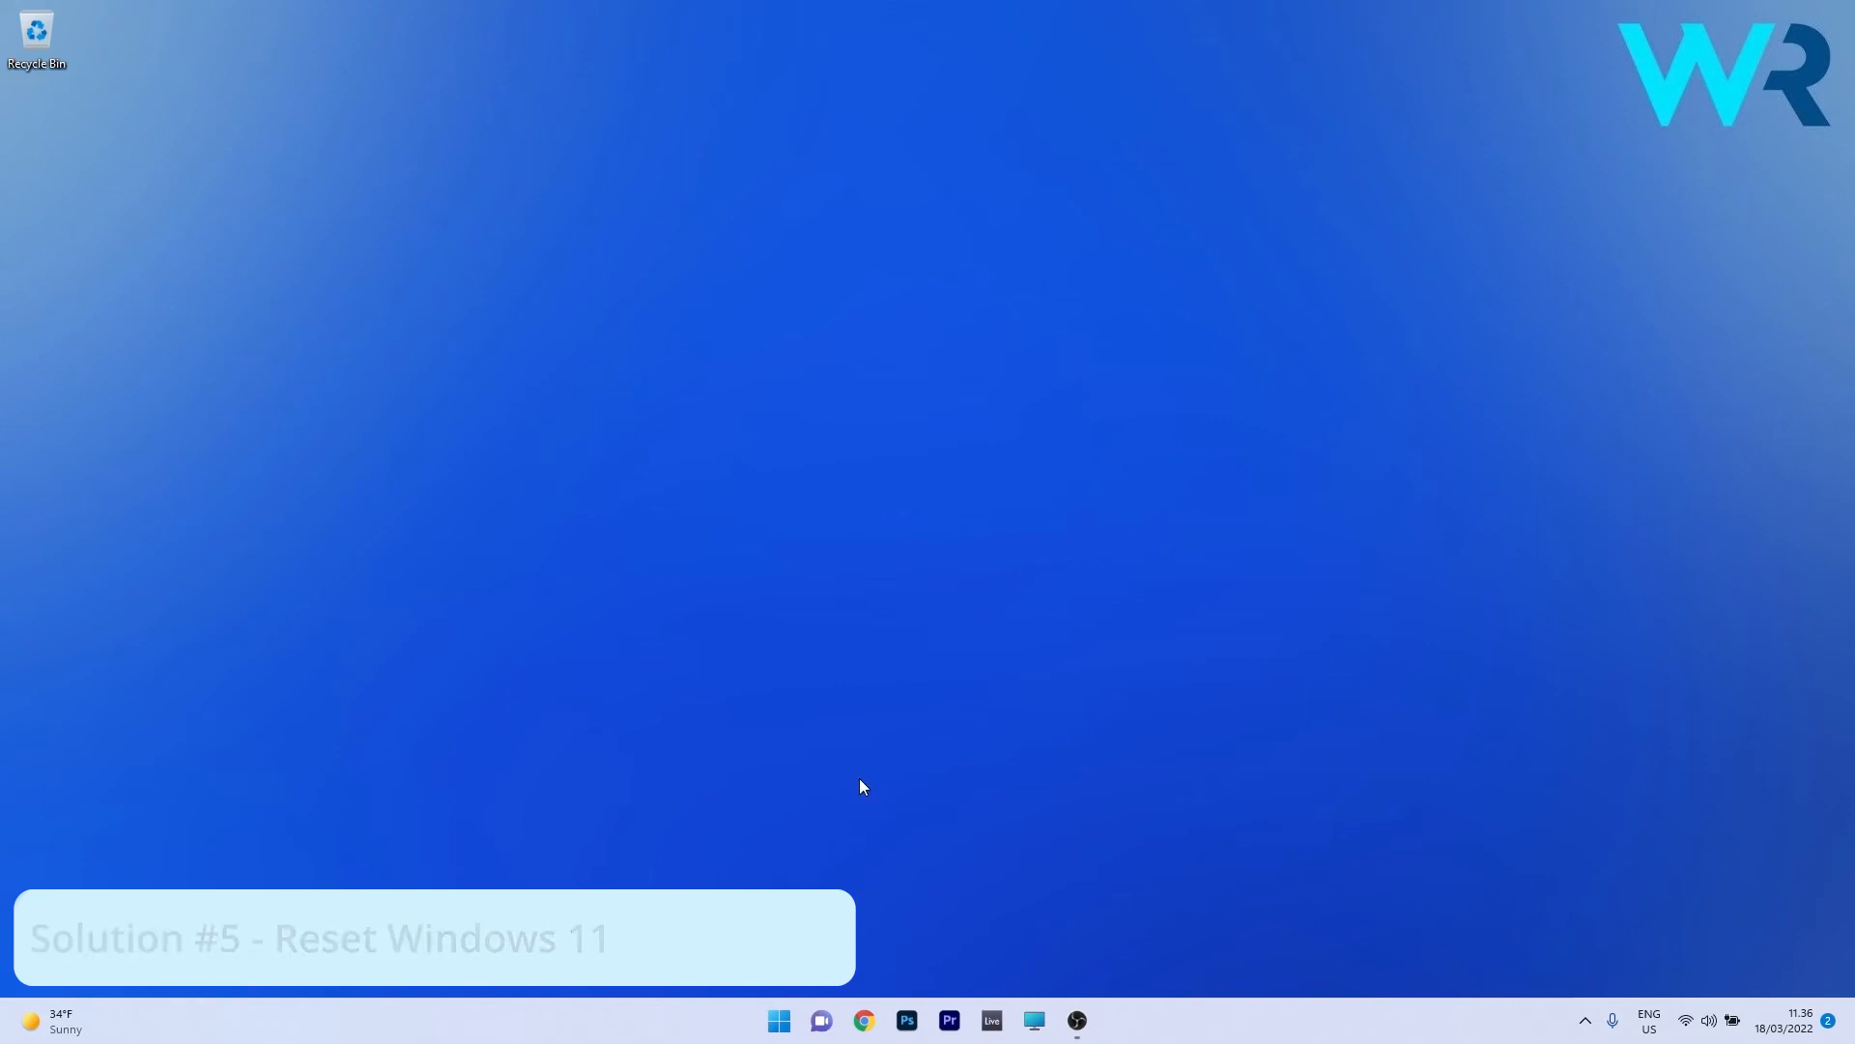
- Open Settings and scroll the System page down toward Recovery
click(1096, 1018)
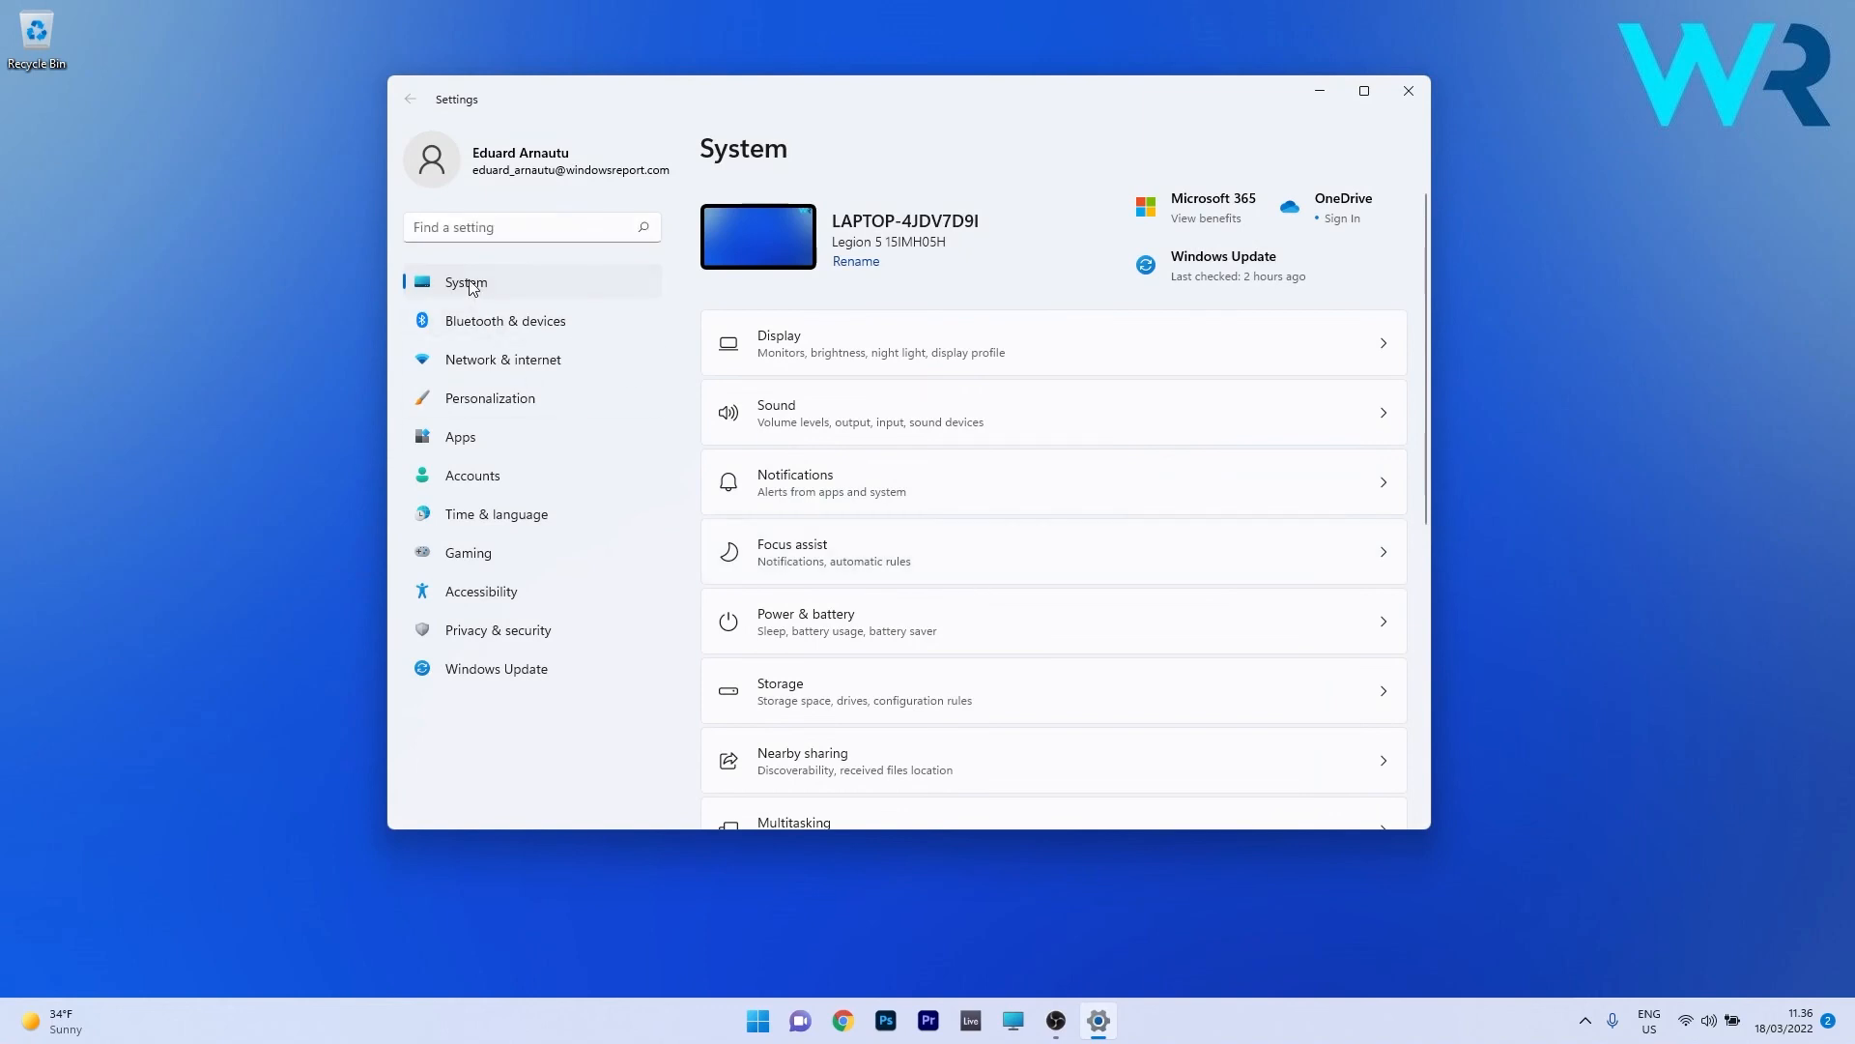
scroll(down, 3)
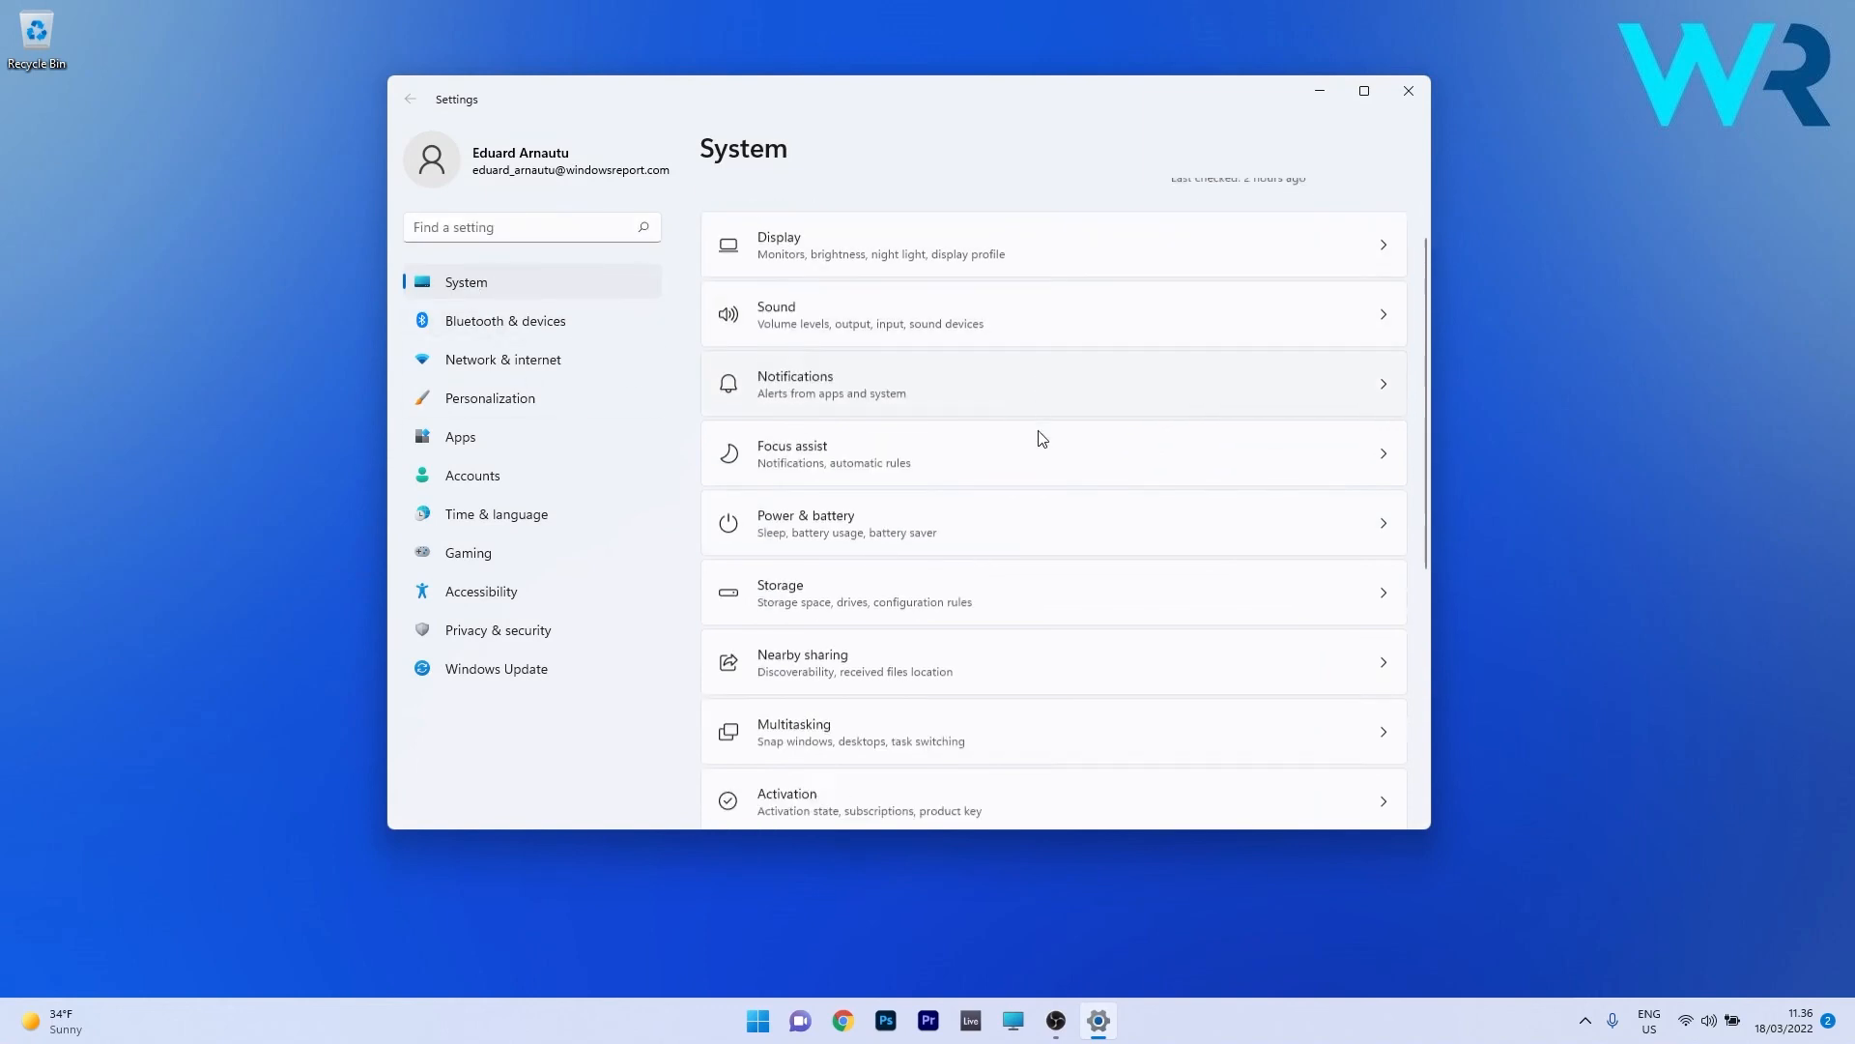
scroll(down, 3)
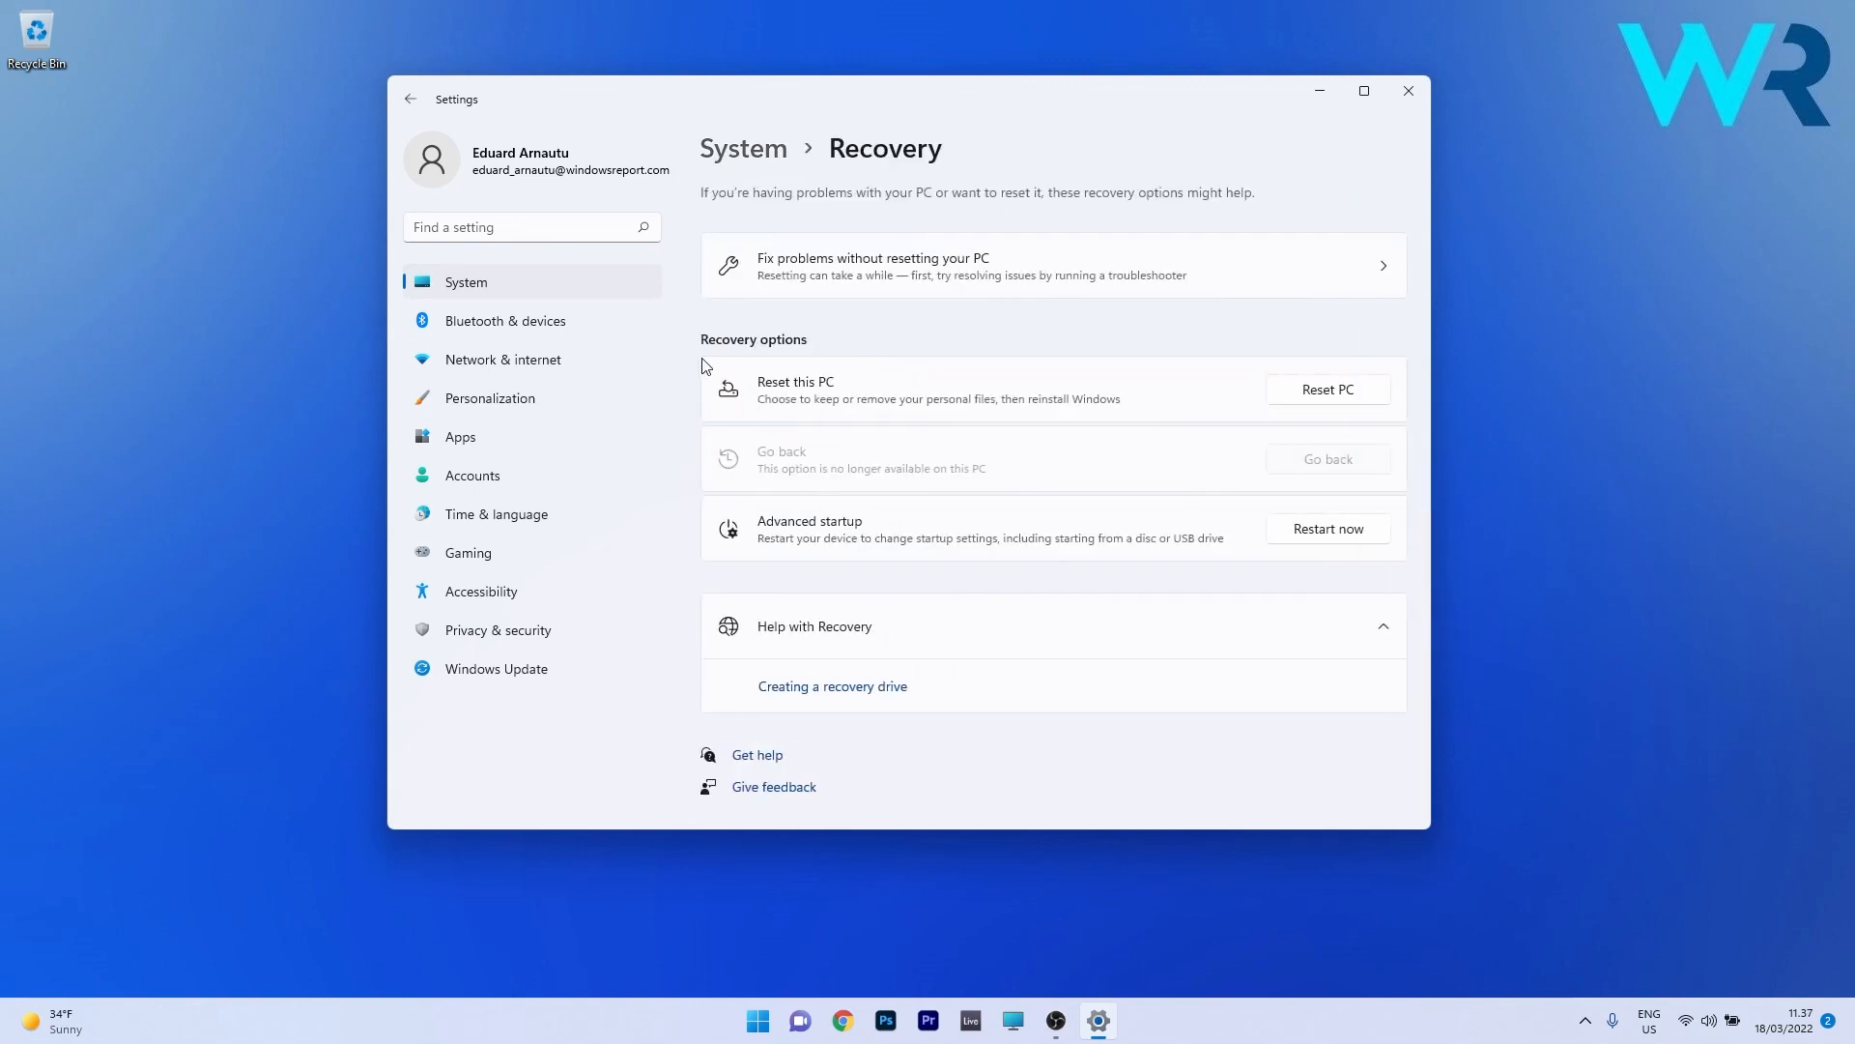
mouse_move(823, 402)
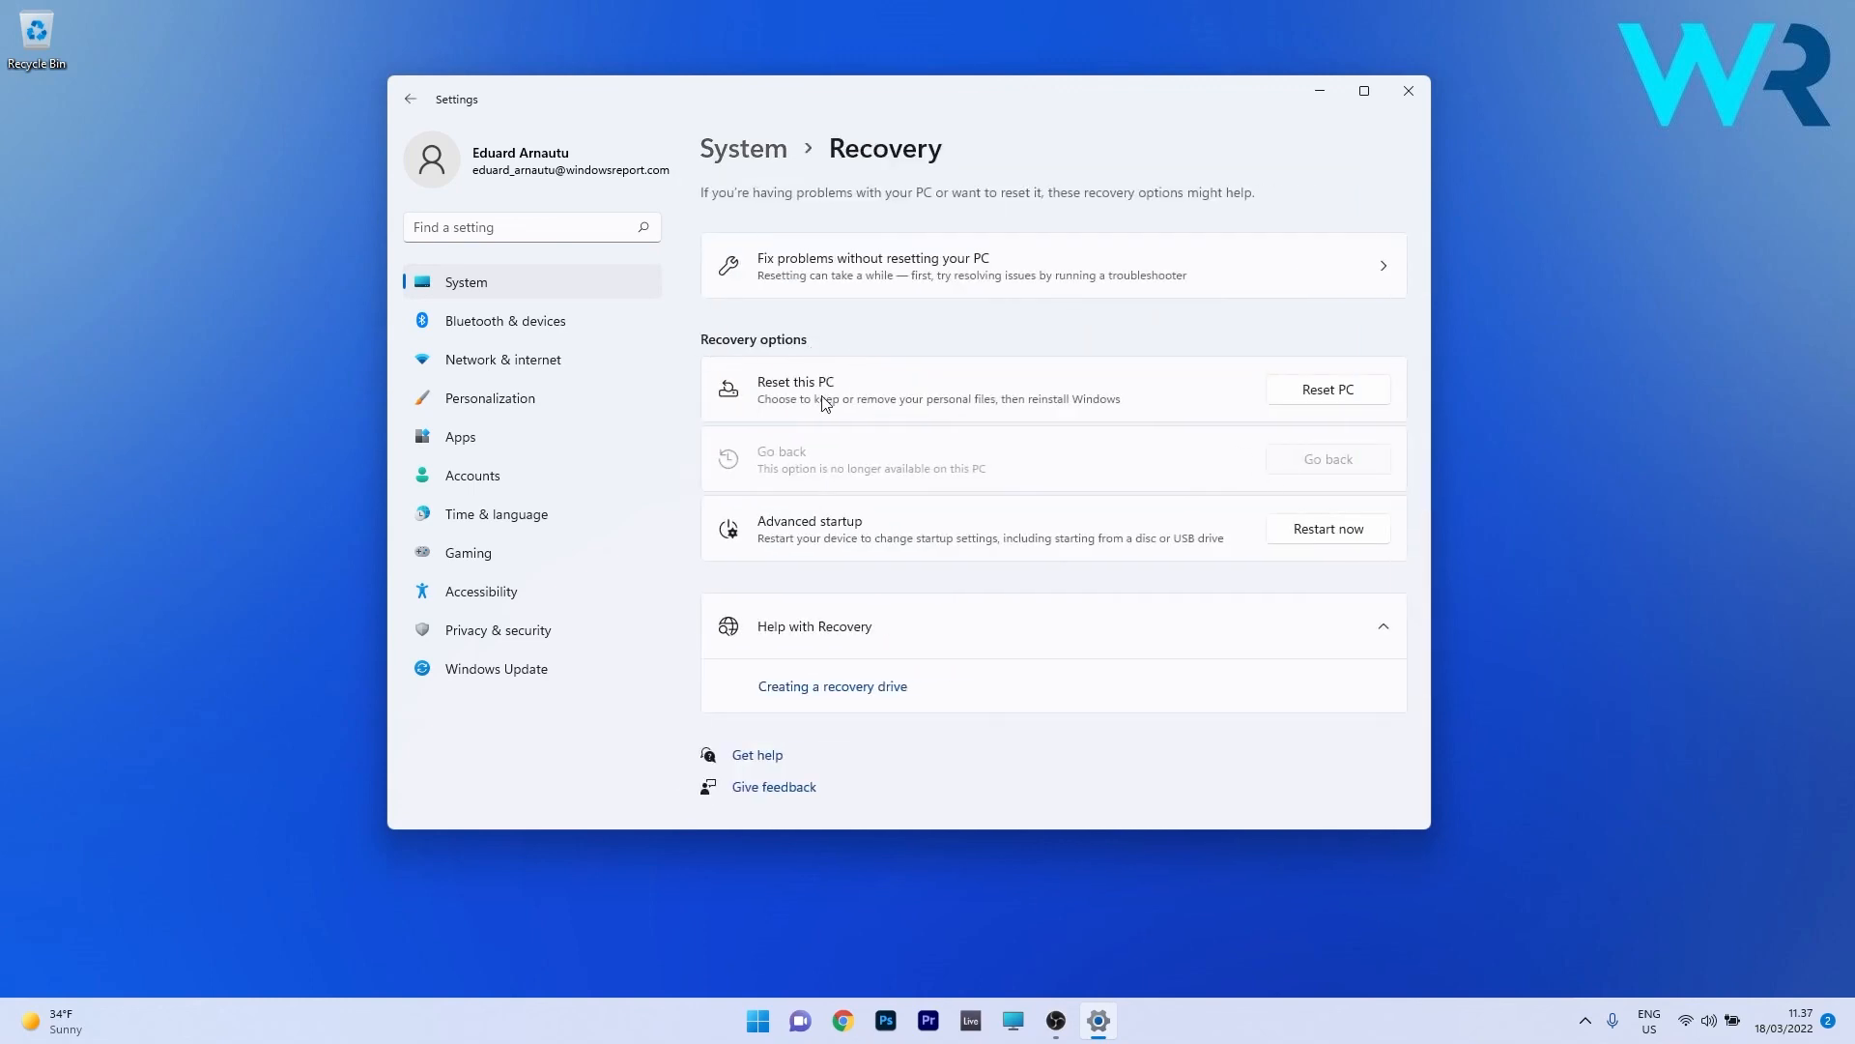
mouse_move(1154, 396)
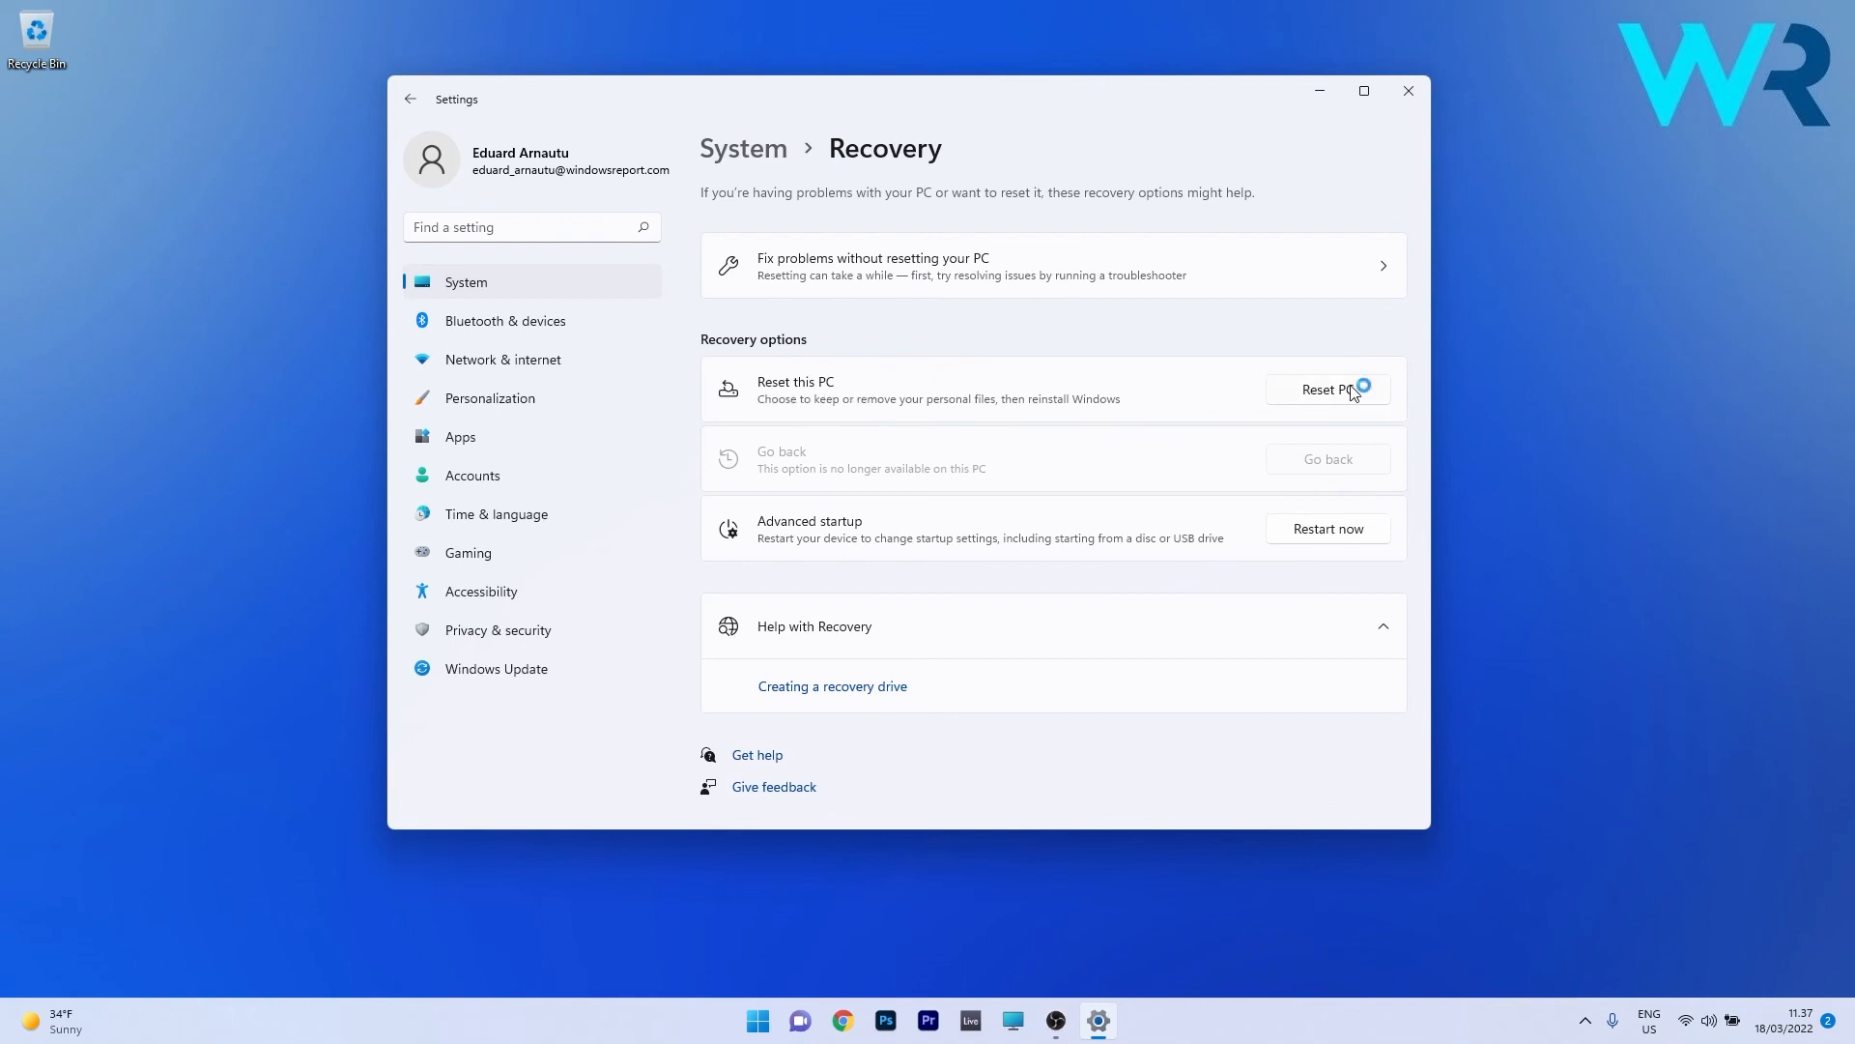
click(1327, 389)
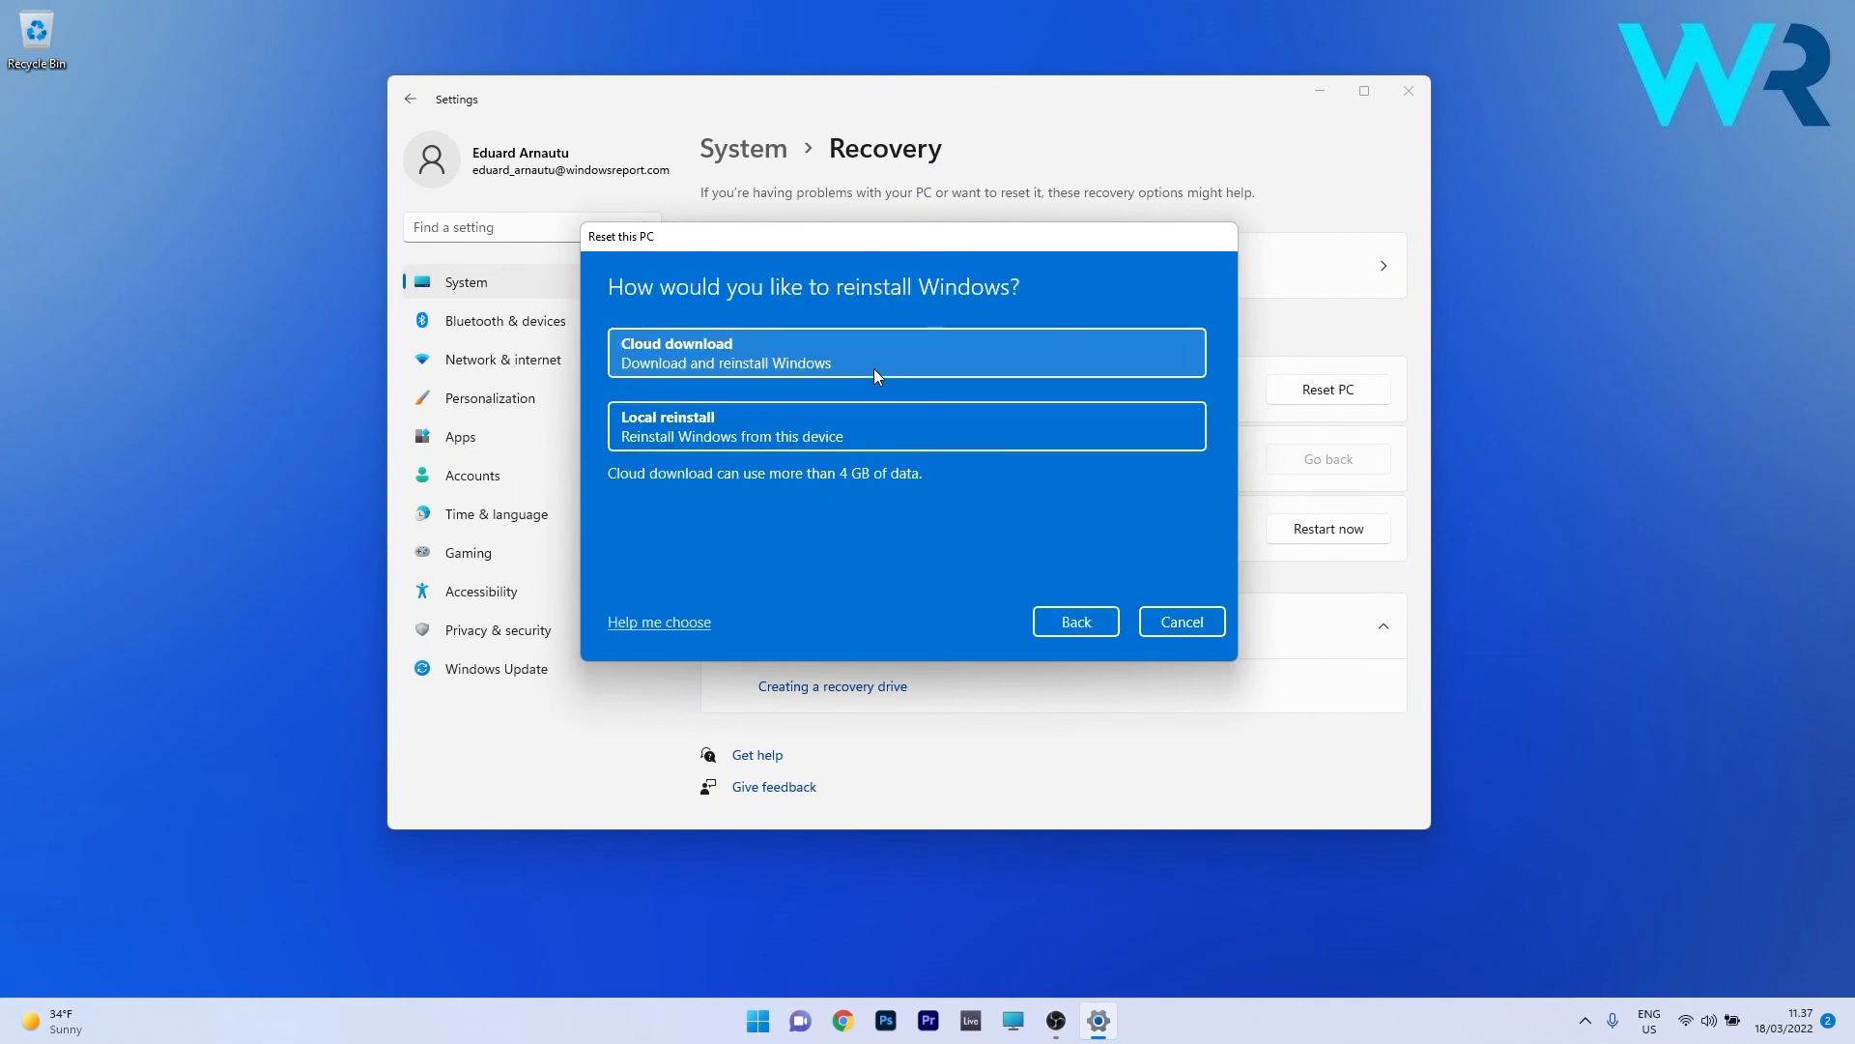
mouse_move(929, 436)
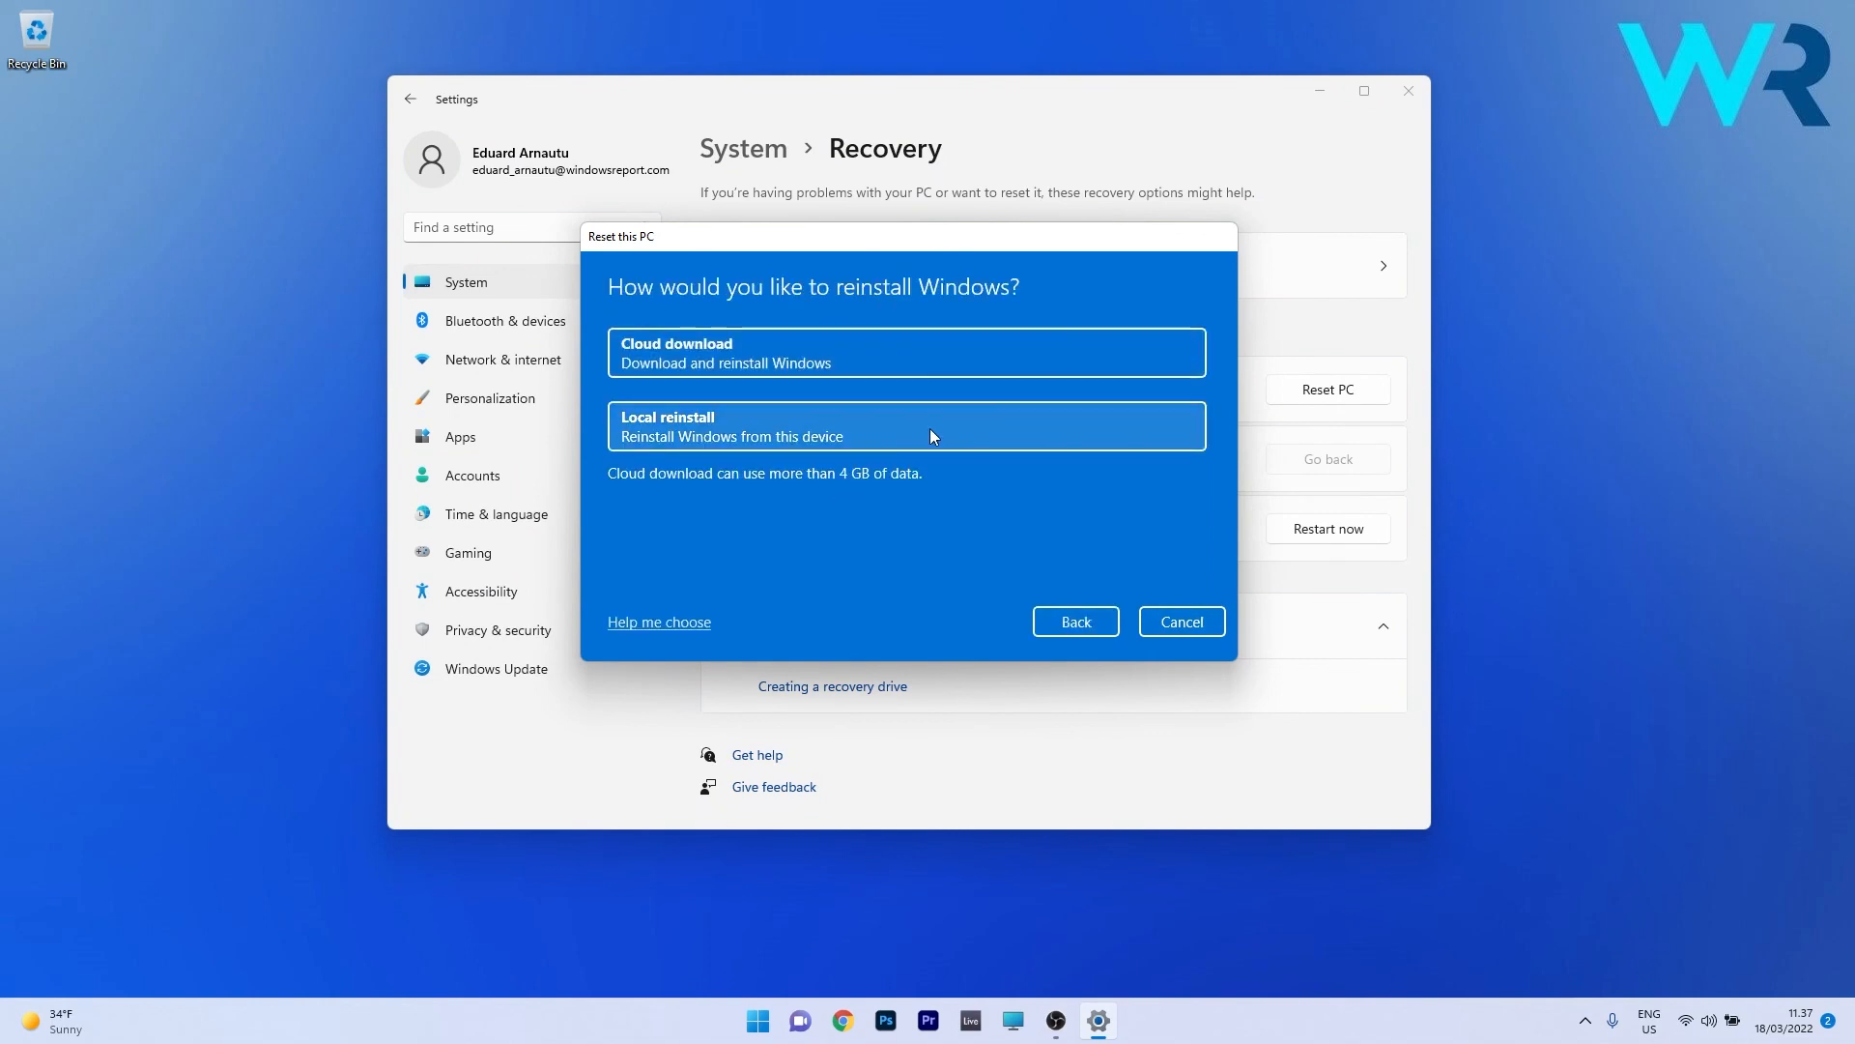
click(1179, 621)
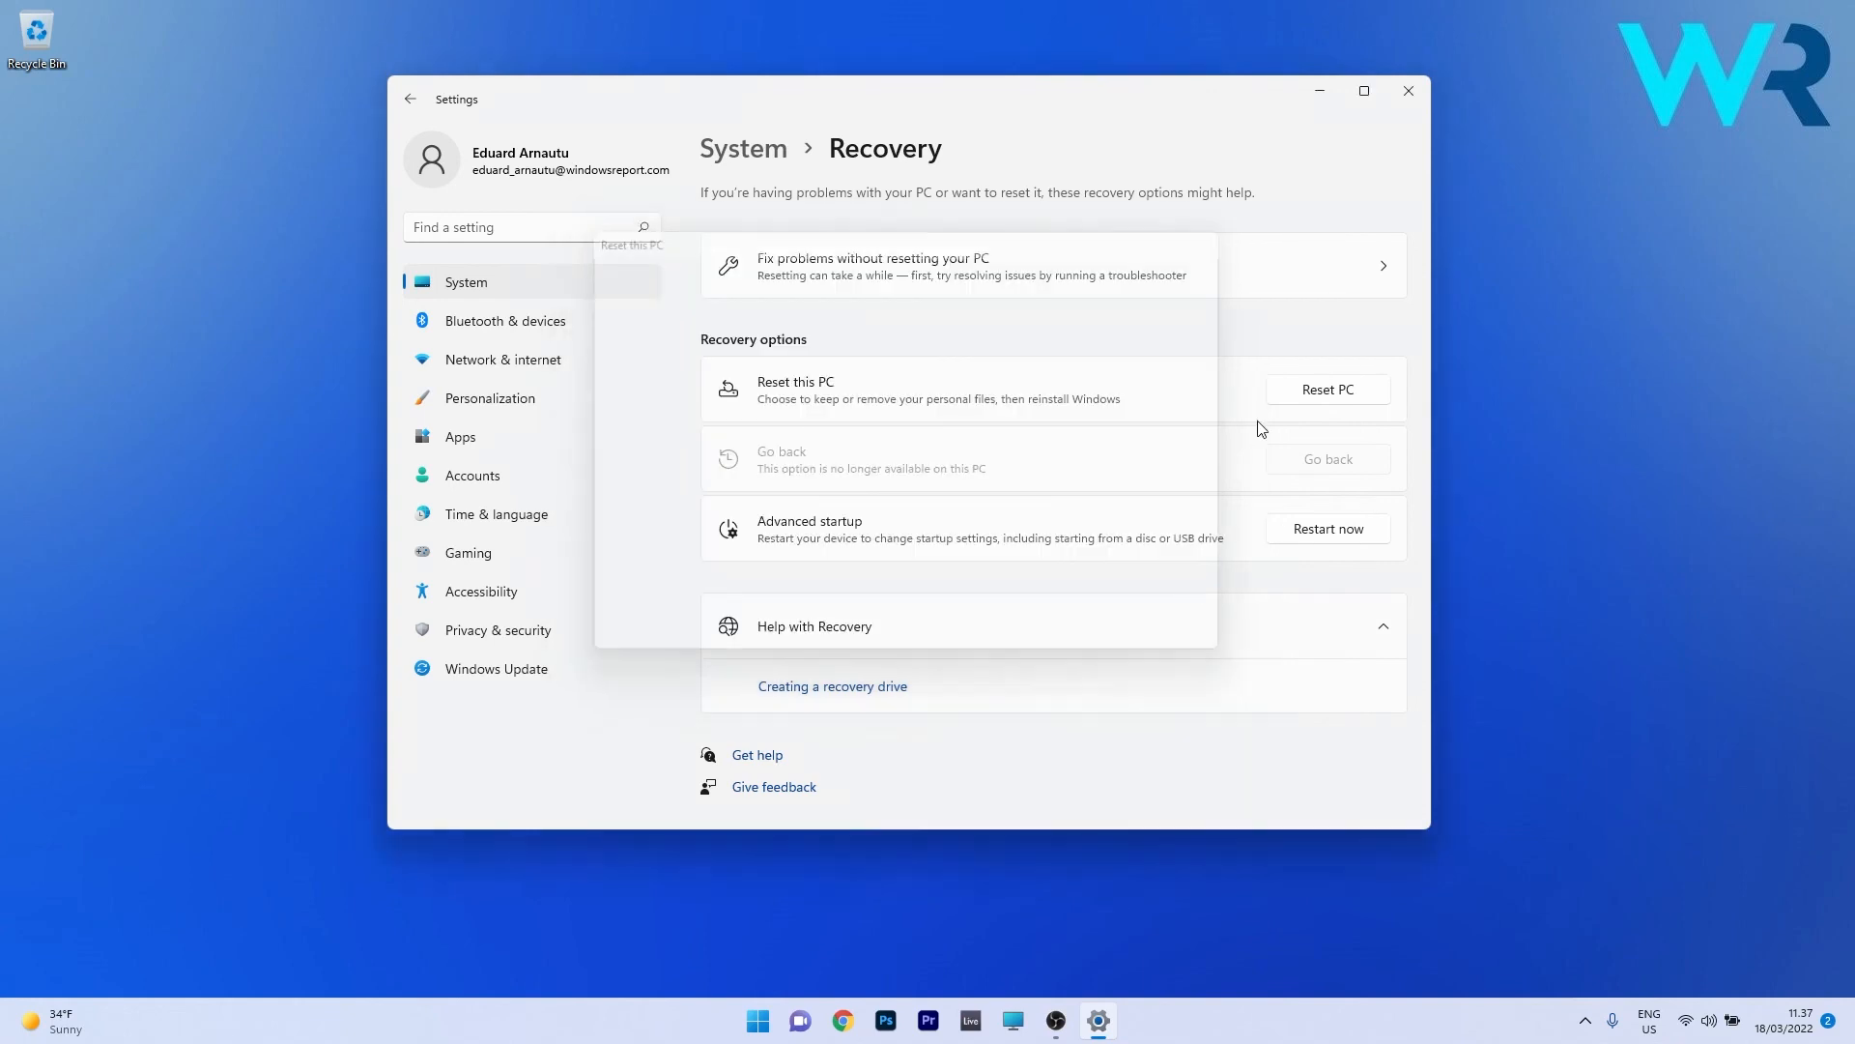